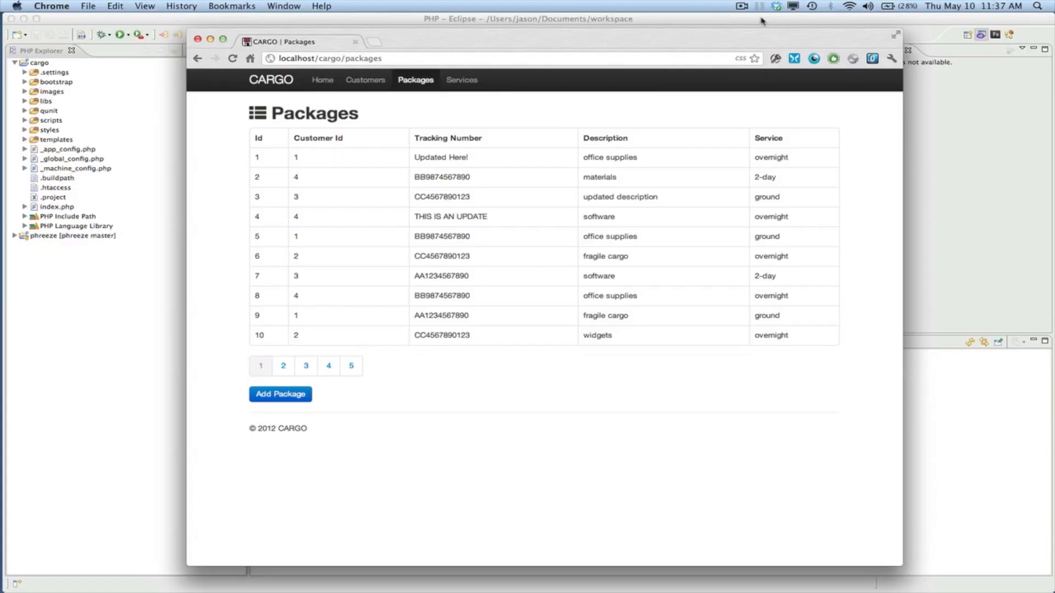
mouse_move(667, 109)
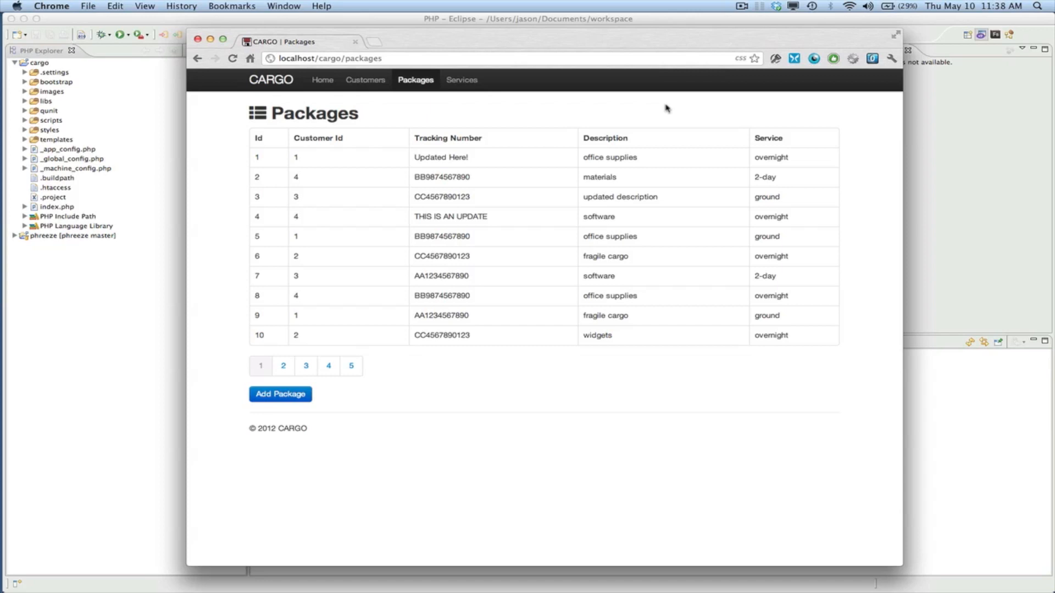
mouse_move(548, 131)
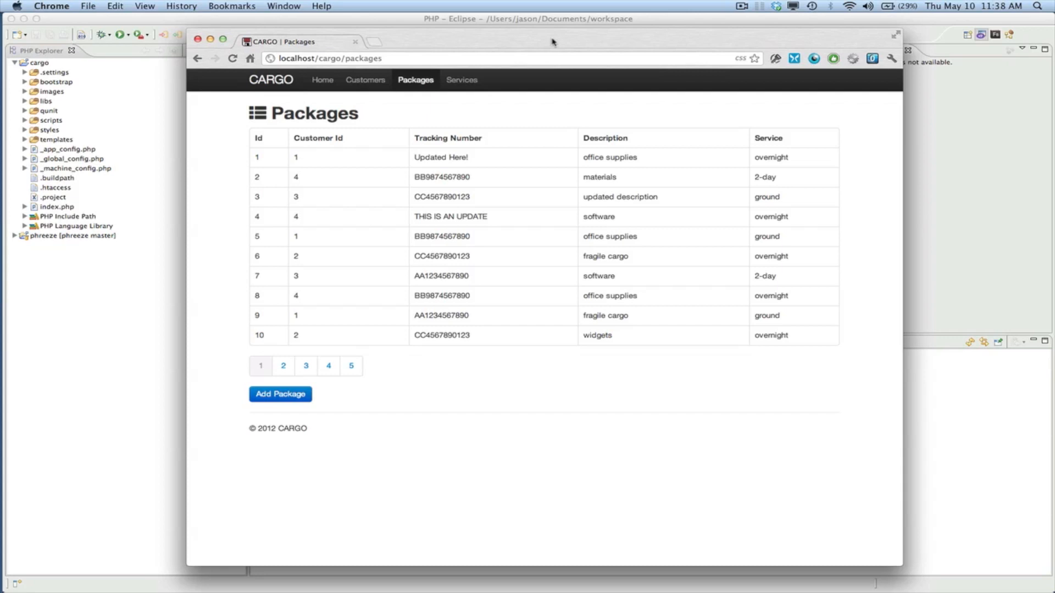
mouse_move(567, 120)
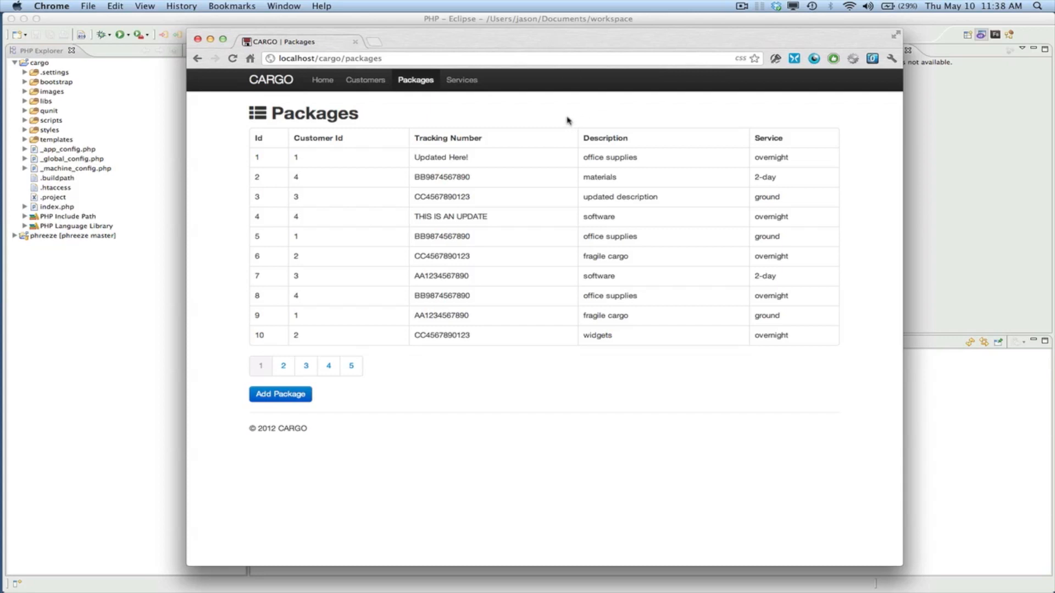
mouse_move(364, 130)
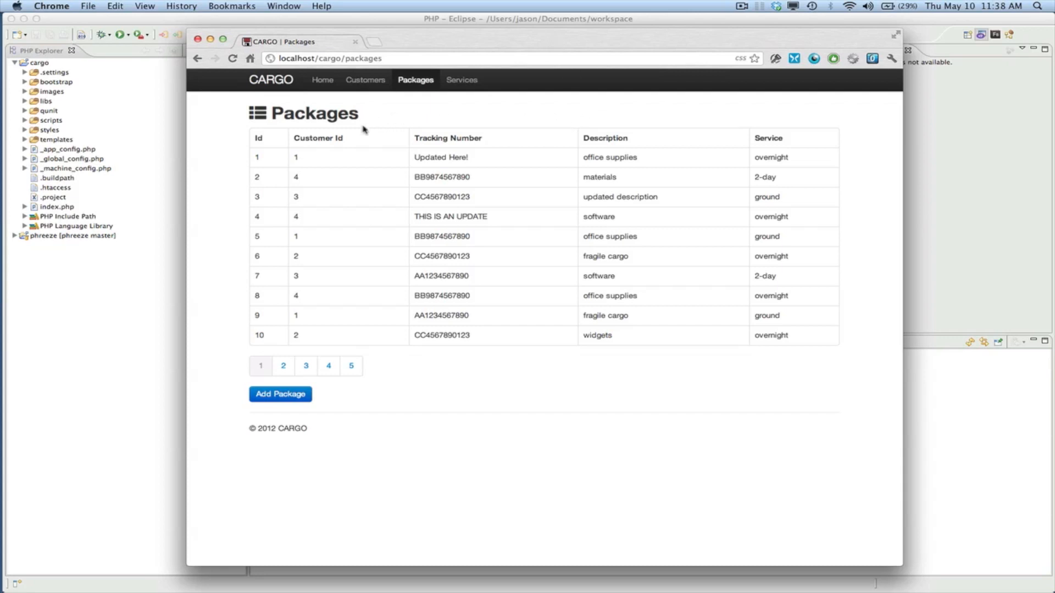
mouse_move(217, 142)
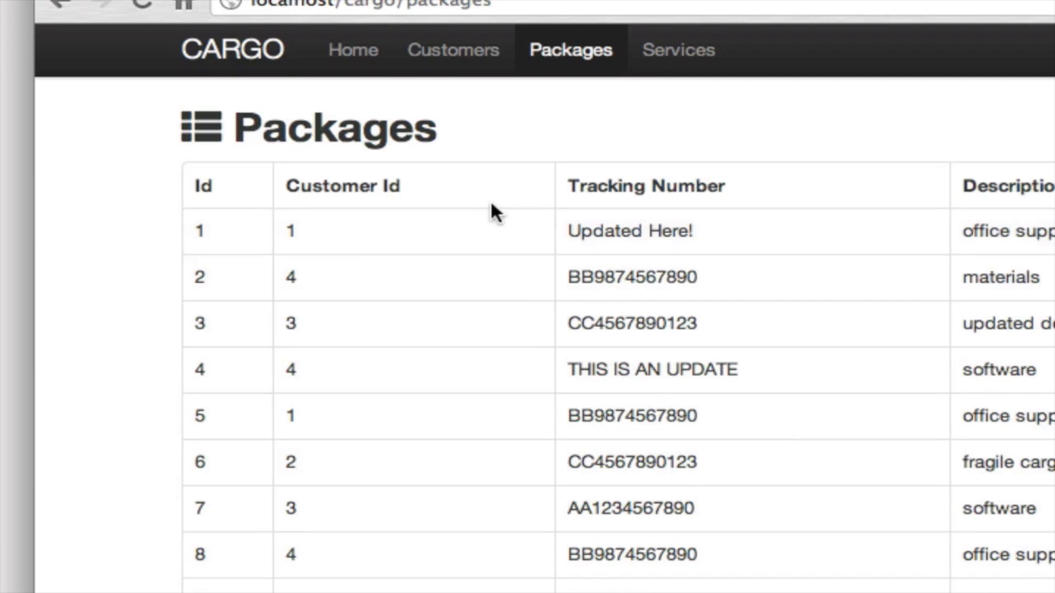
mouse_move(434, 198)
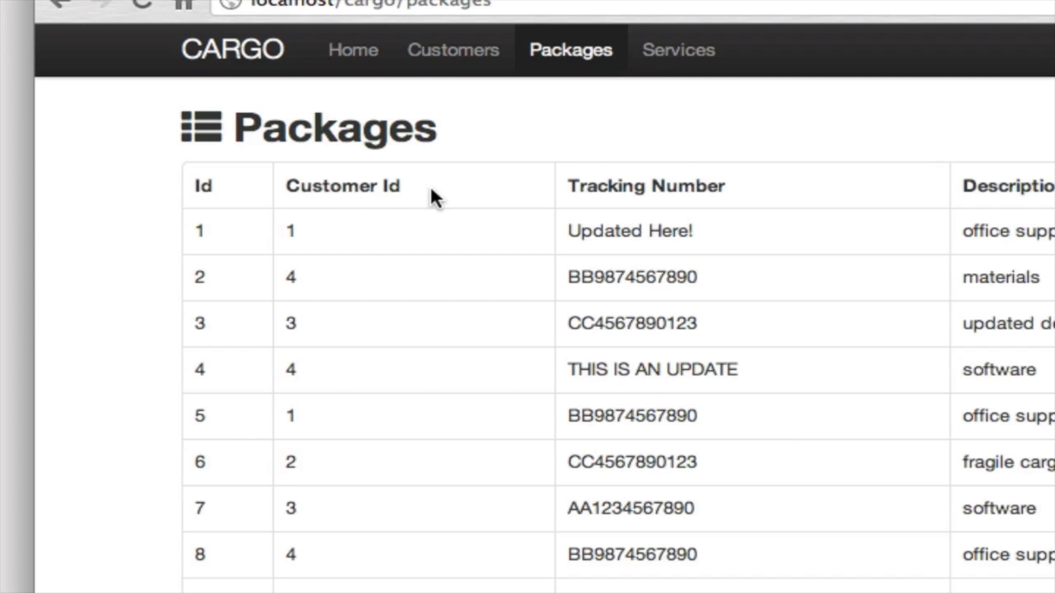
mouse_move(289, 131)
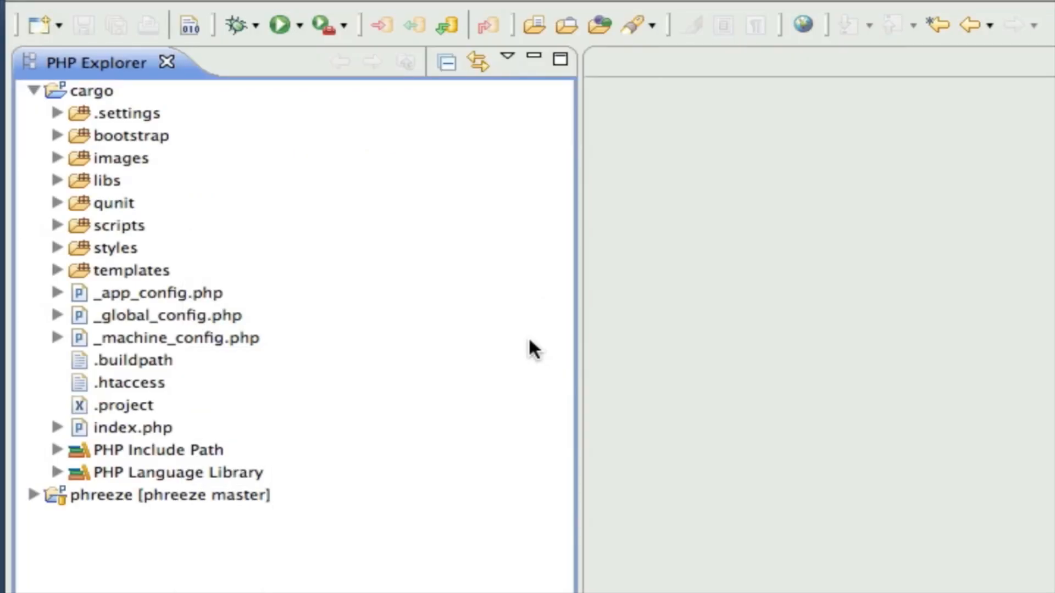
mouse_move(141, 247)
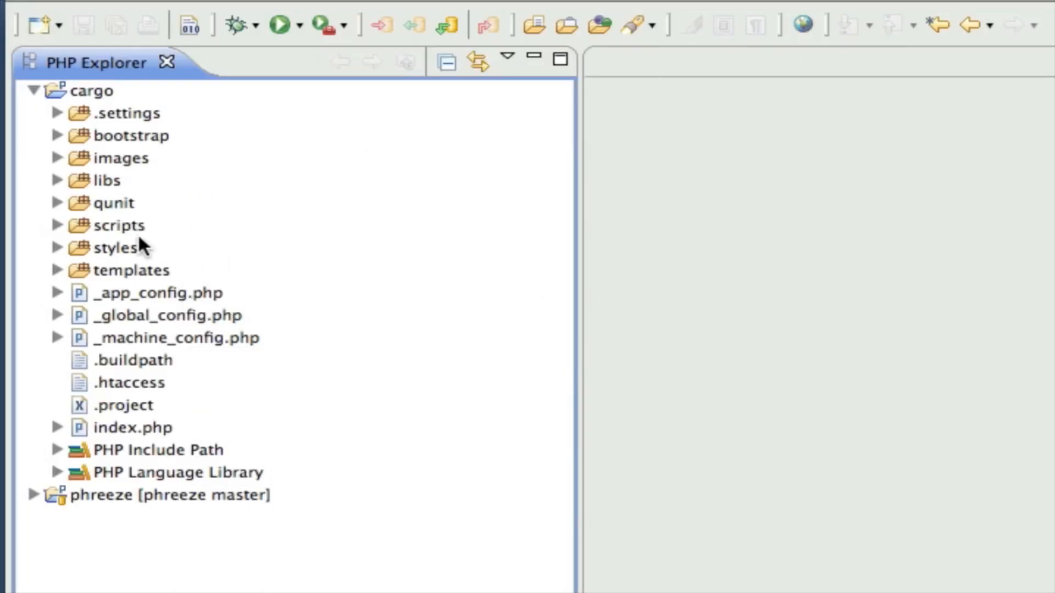
mouse_move(57, 188)
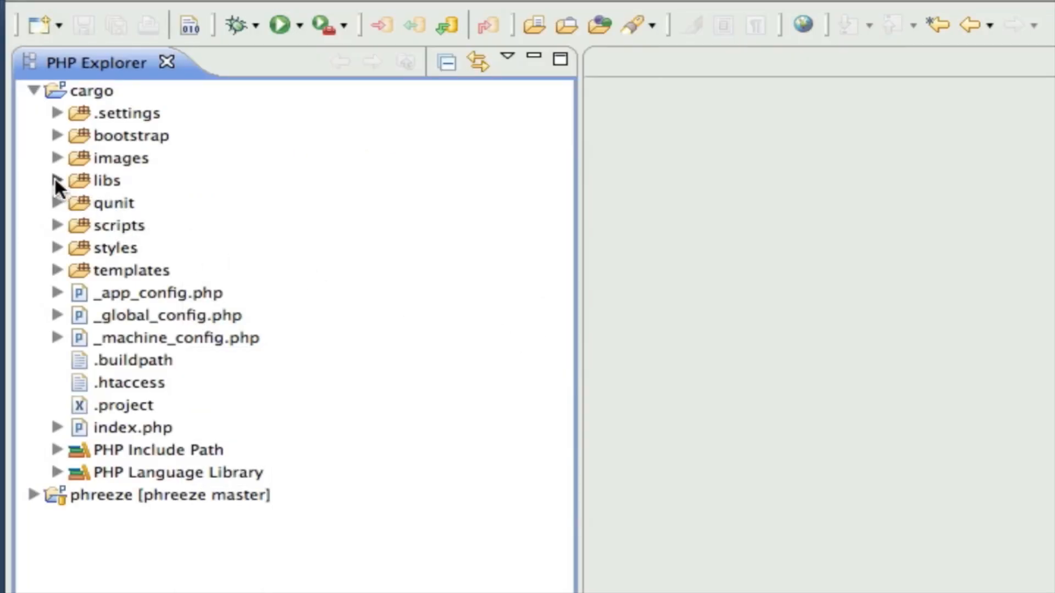
Expand libs and Reporter to reveal CustomerReporter.php, PackageReporter.php and ServiceReporter.php.
click(58, 180)
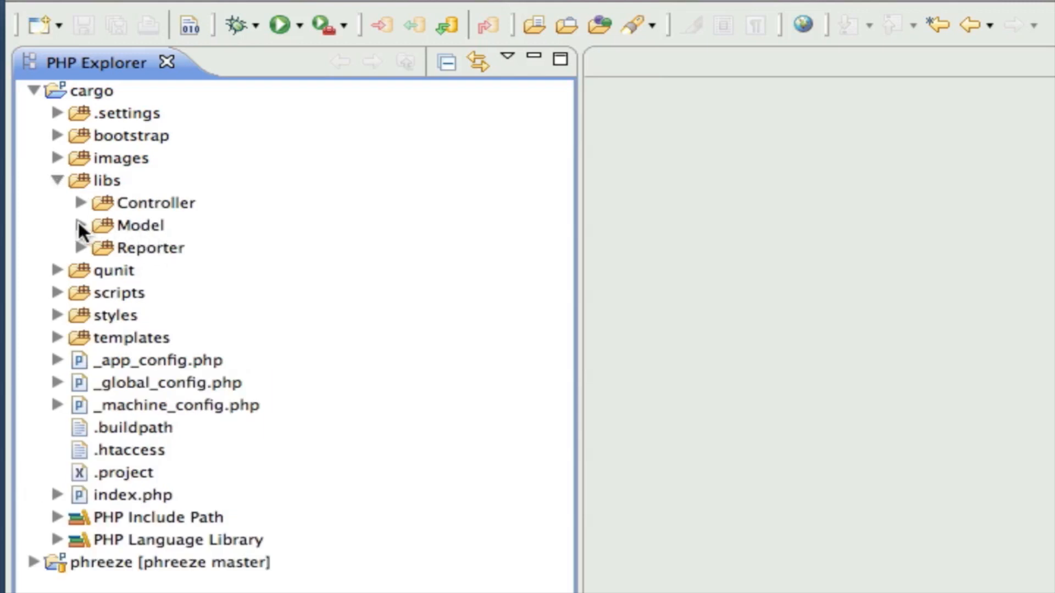
click(82, 225)
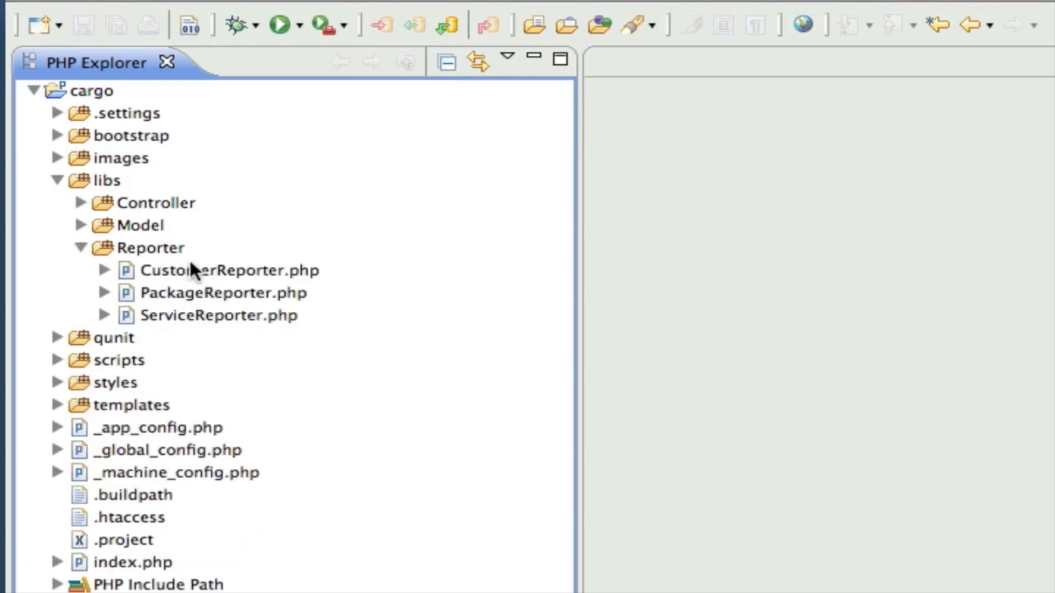
mouse_move(206, 301)
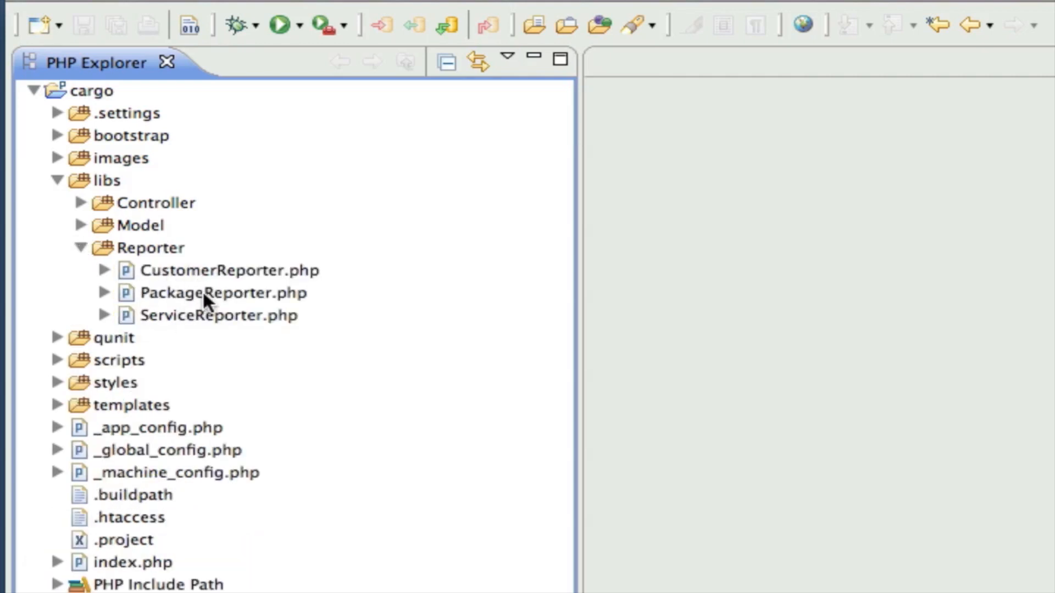
mouse_move(154, 228)
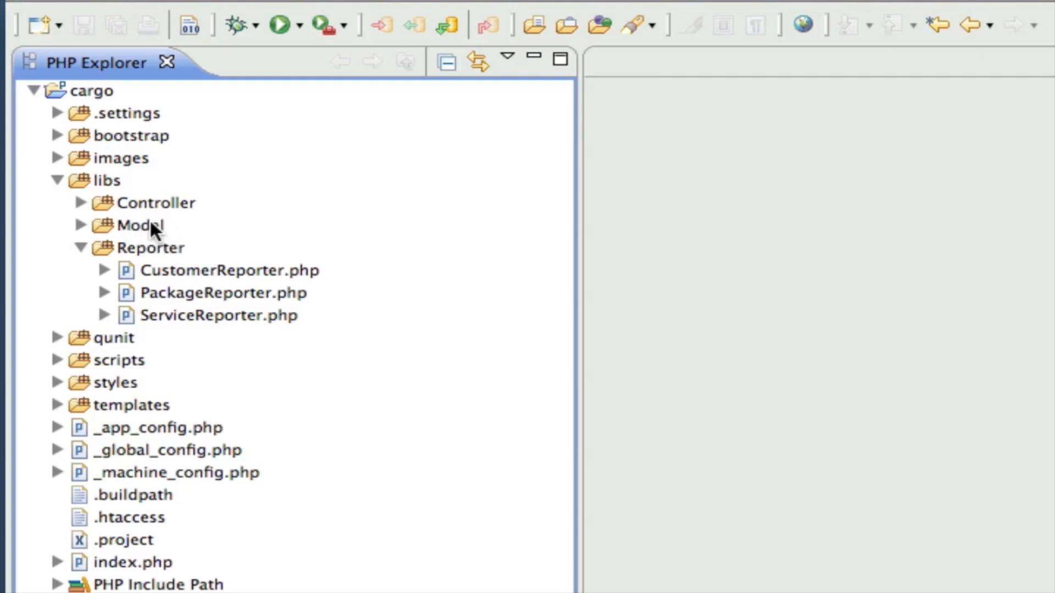
mouse_move(209, 320)
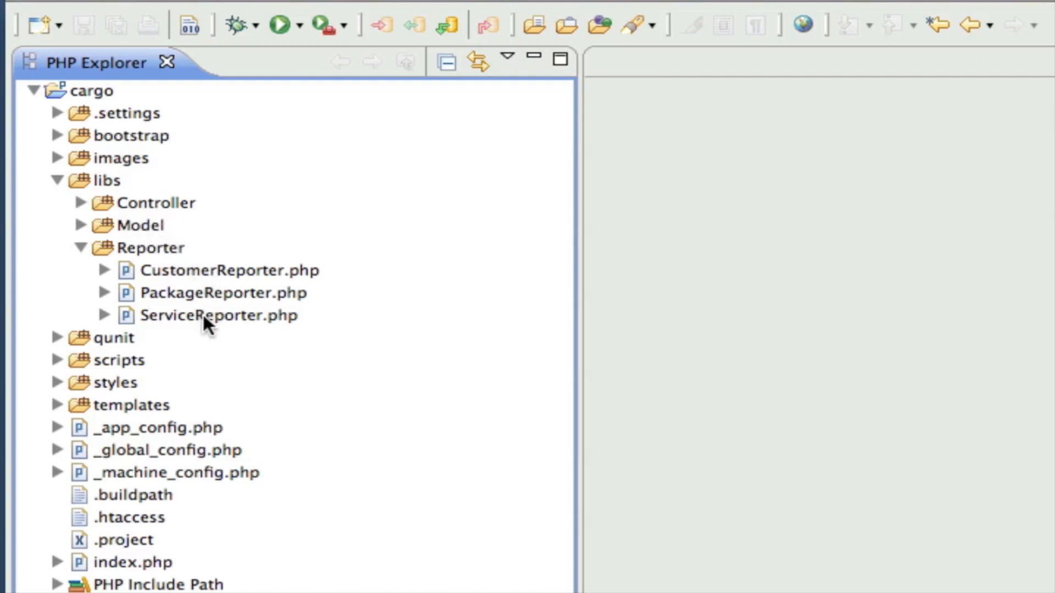
mouse_move(200, 310)
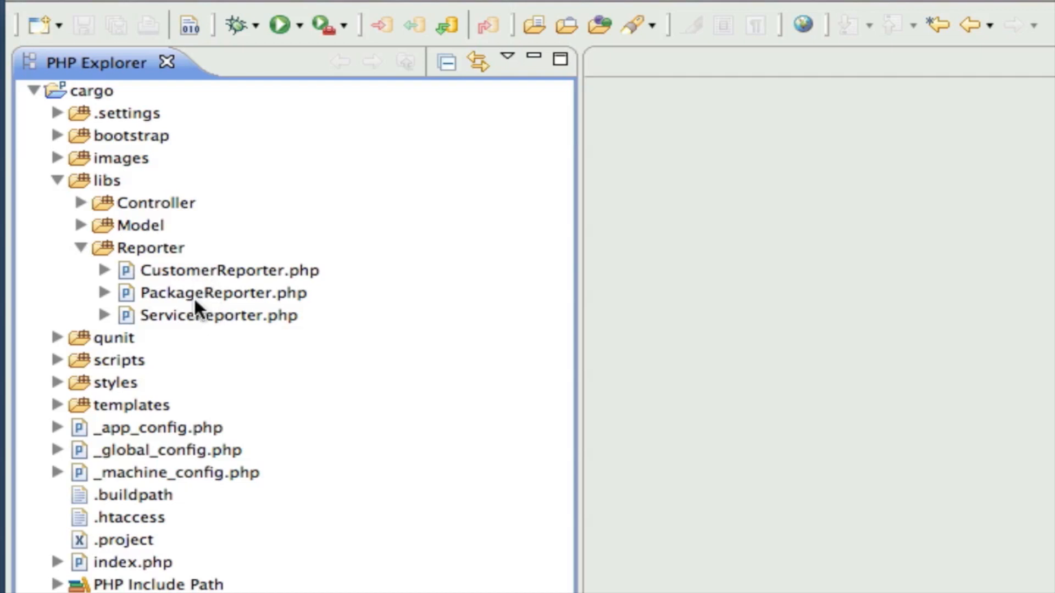
mouse_move(205, 298)
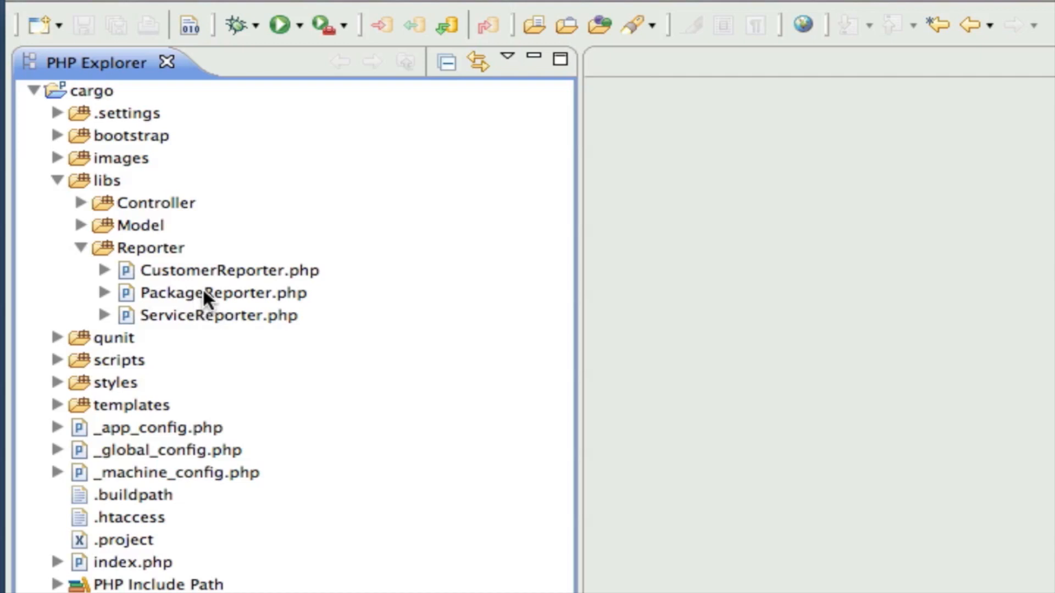
mouse_move(276, 310)
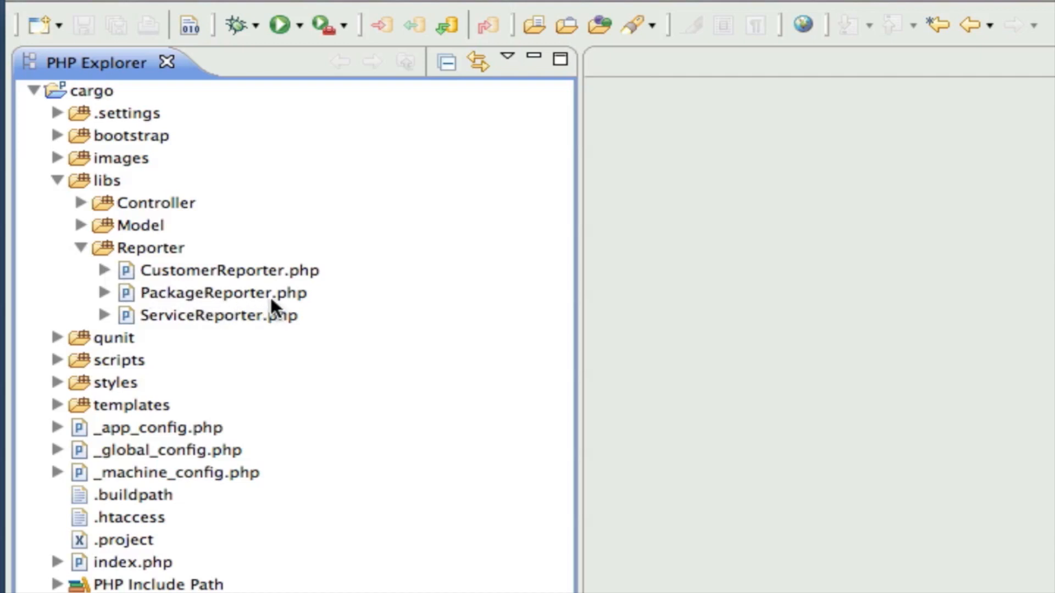
mouse_move(236, 296)
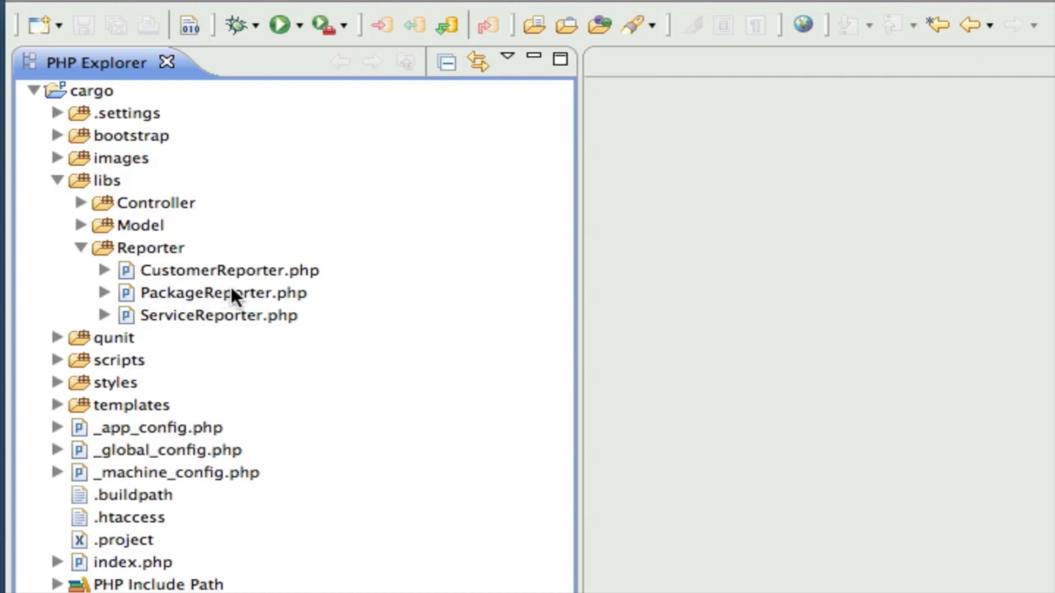
mouse_move(188, 304)
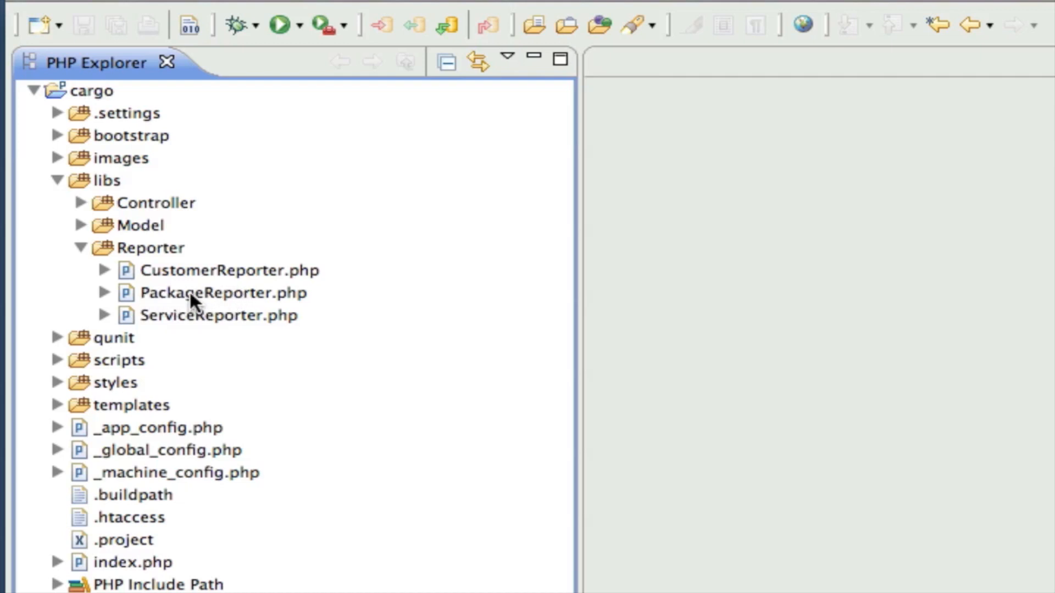
double_click(224, 292)
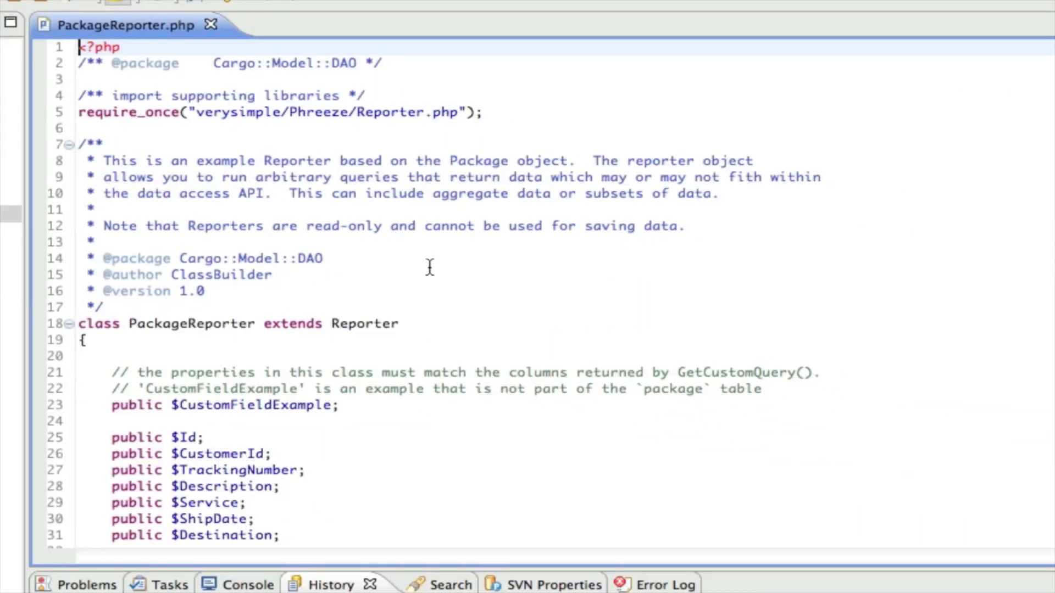
scroll(down, 3)
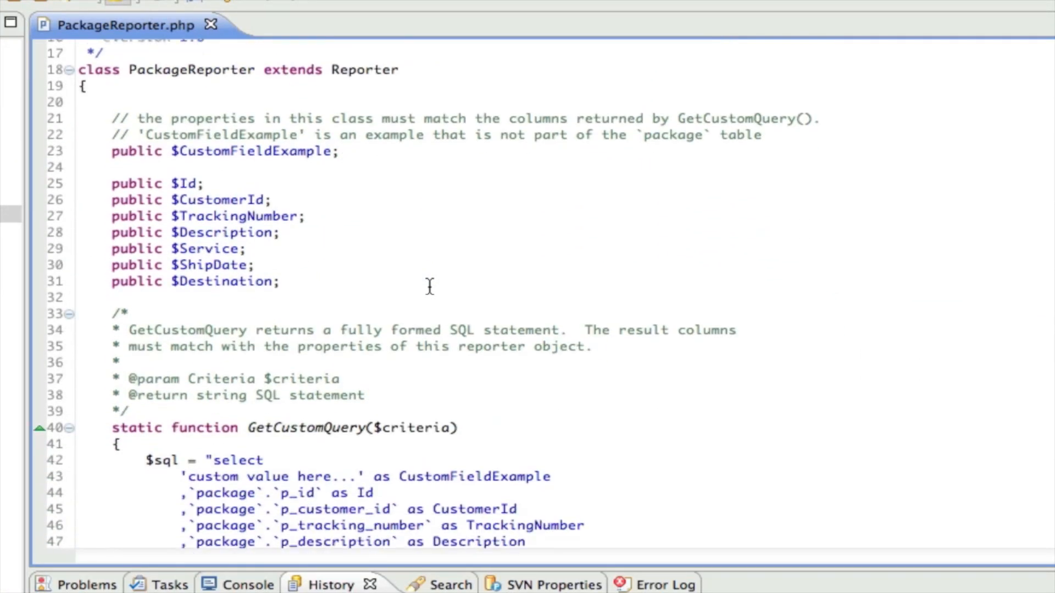
scroll(down, 3)
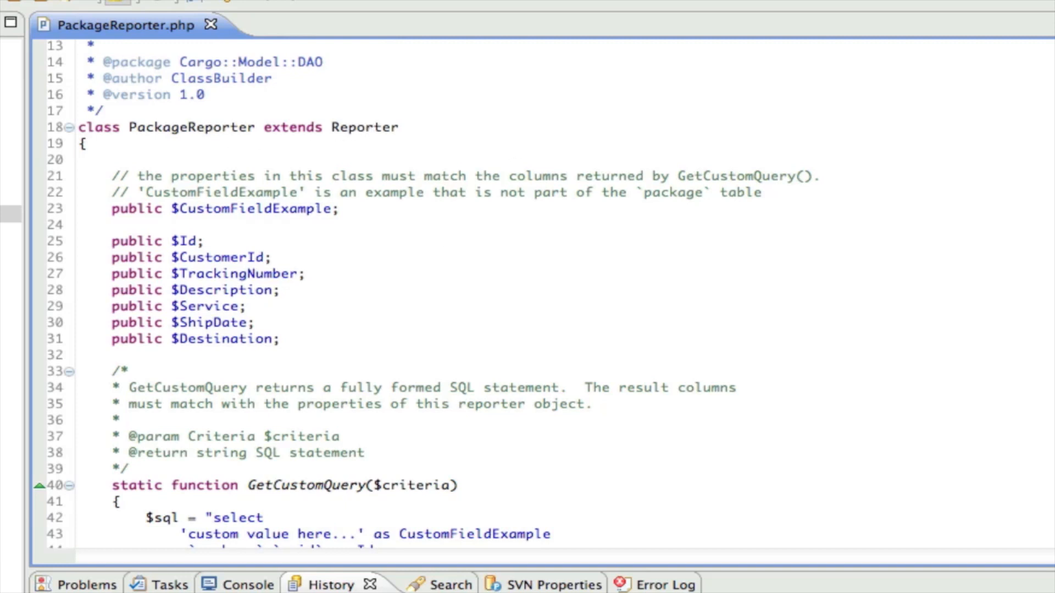
scroll(down, 3)
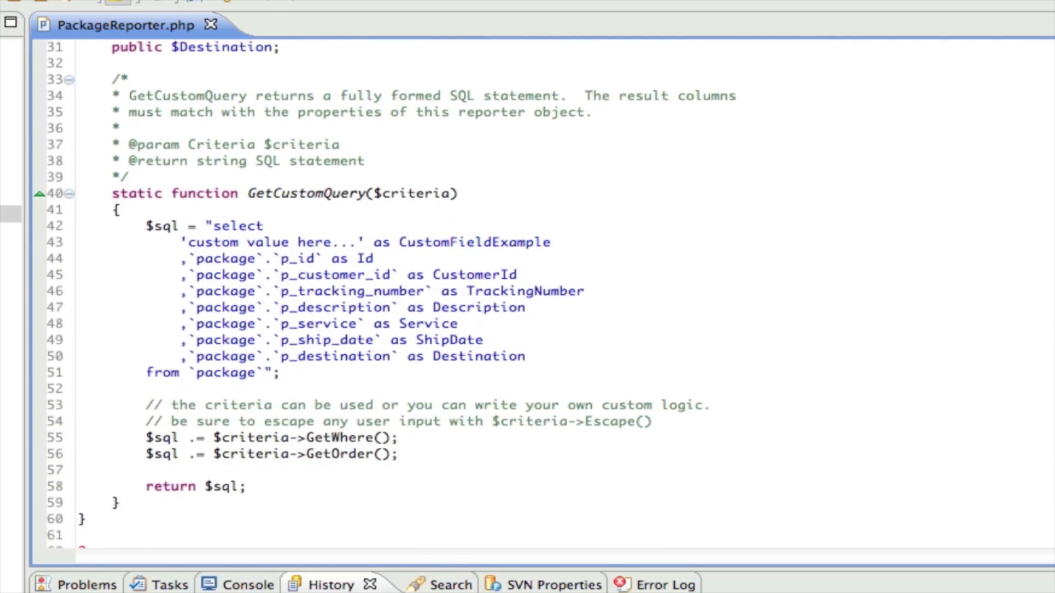
scroll(down, 3)
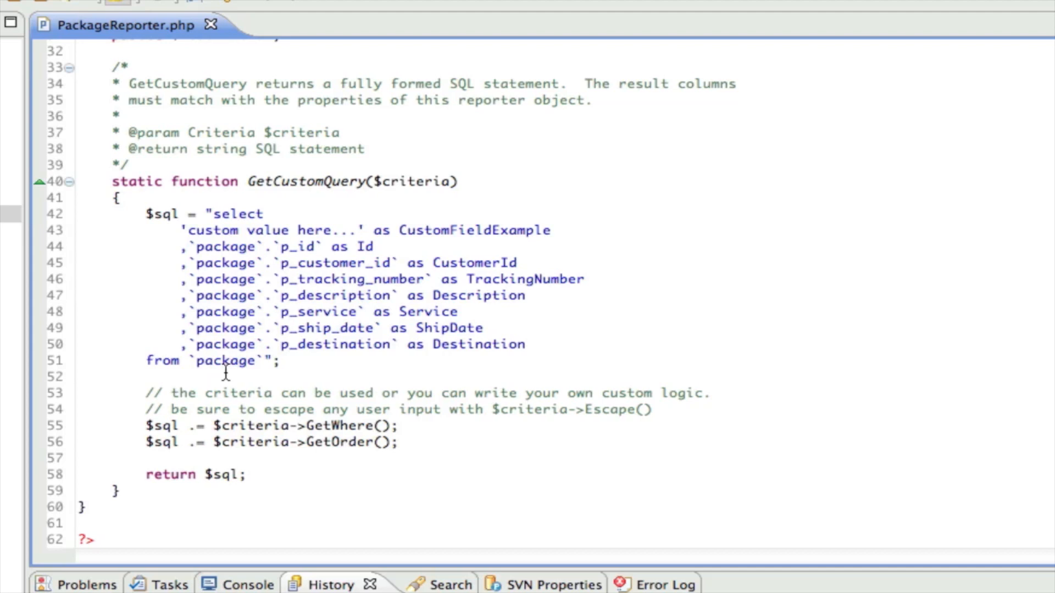
mouse_move(565, 317)
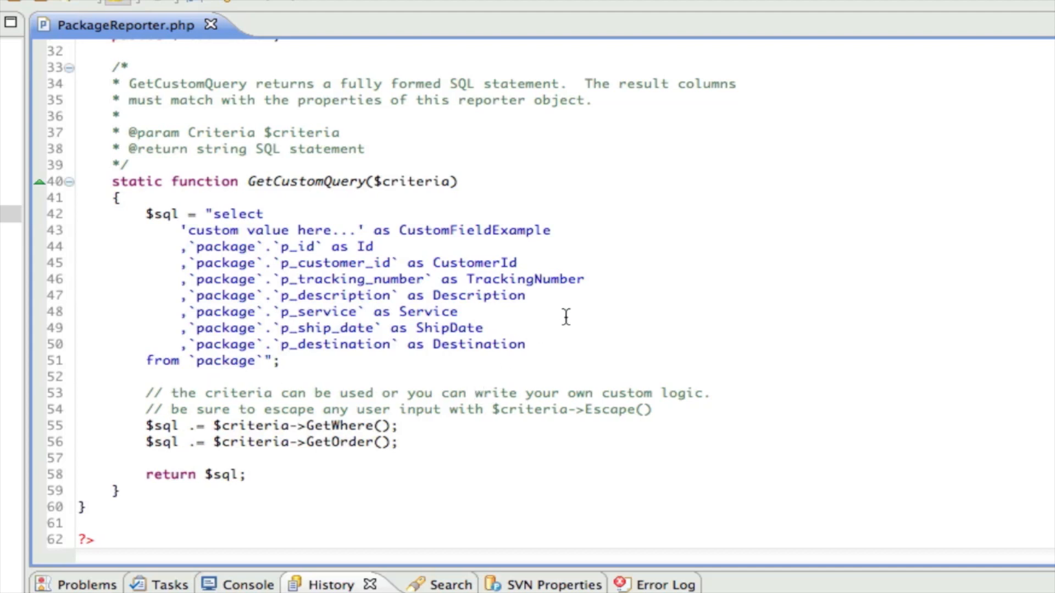
mouse_move(490, 226)
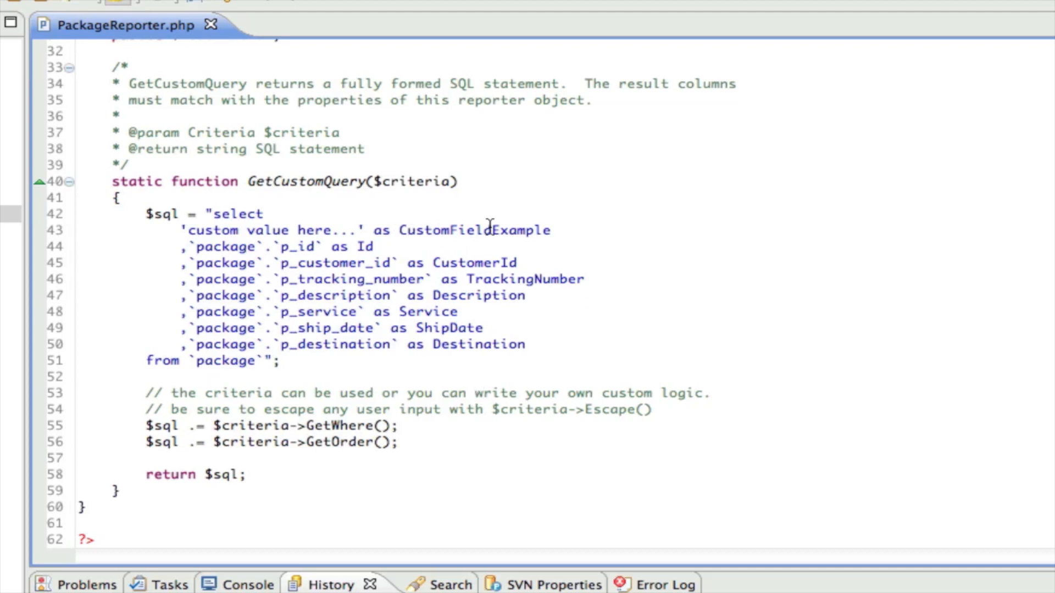
mouse_move(609, 215)
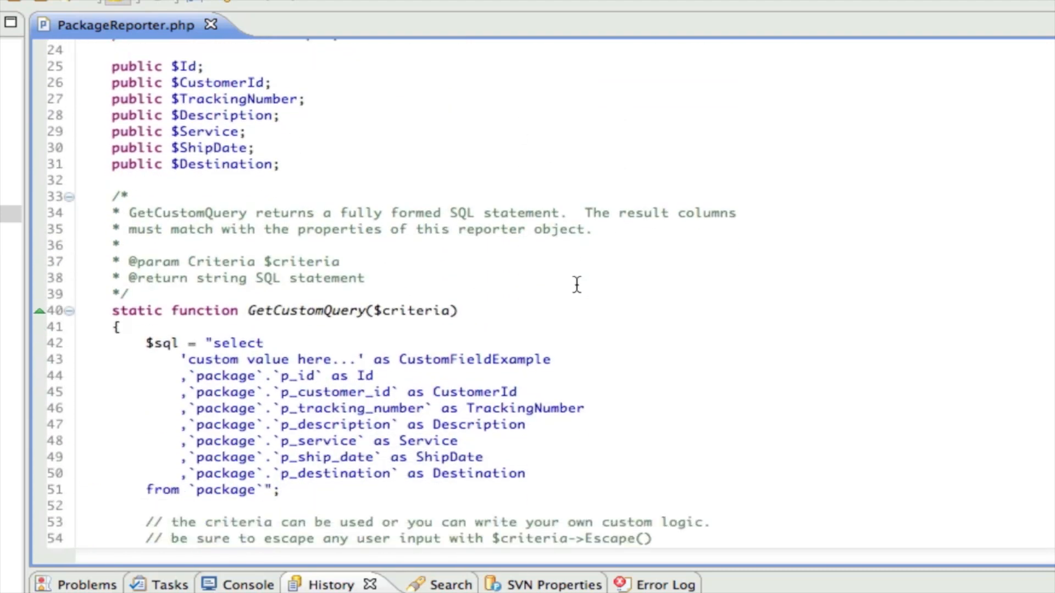
scroll(down, 3)
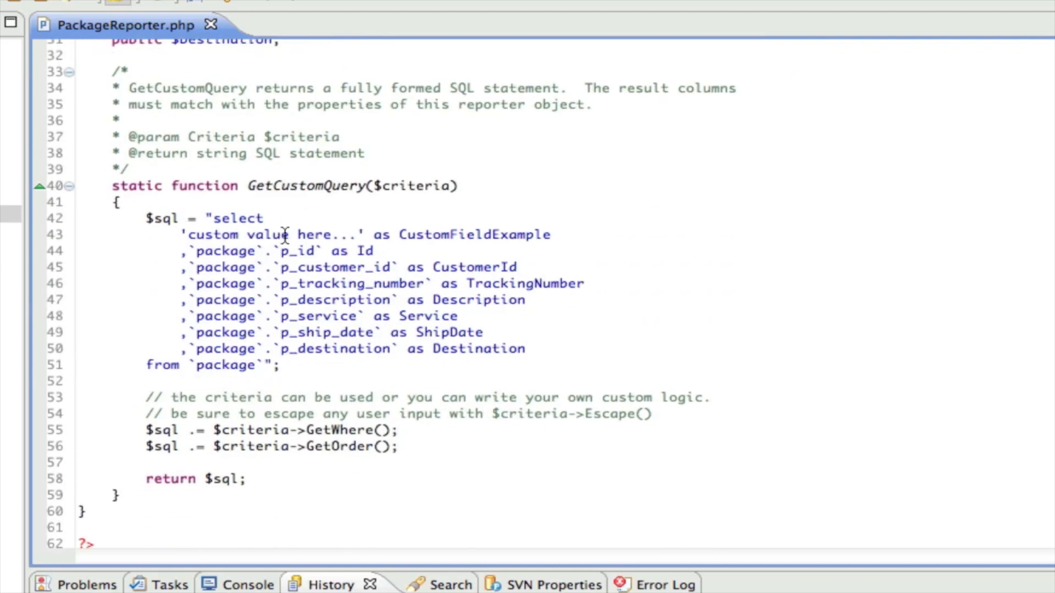
mouse_move(515, 235)
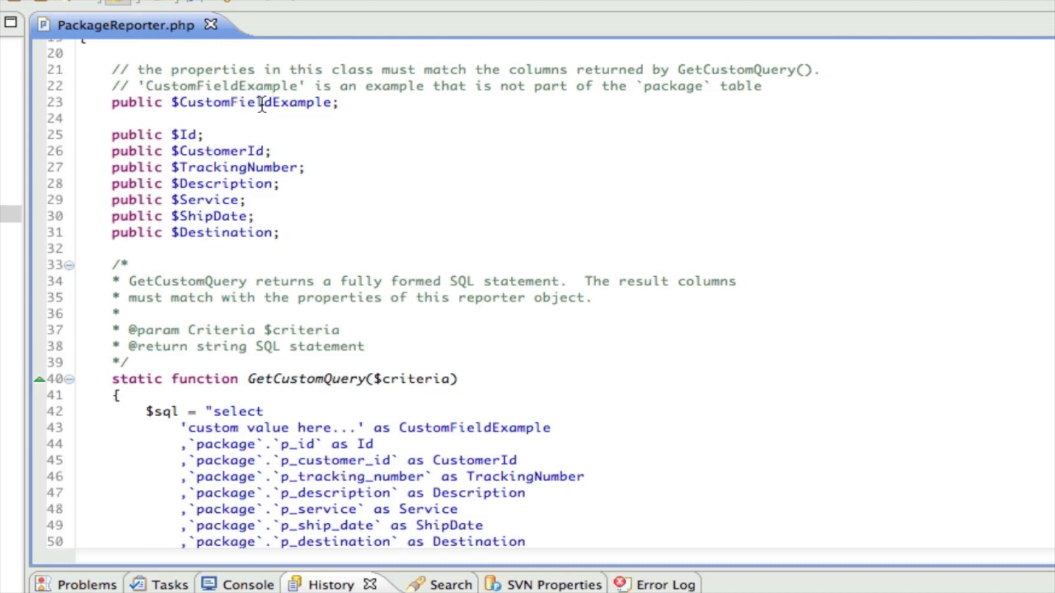
scroll(down, 3)
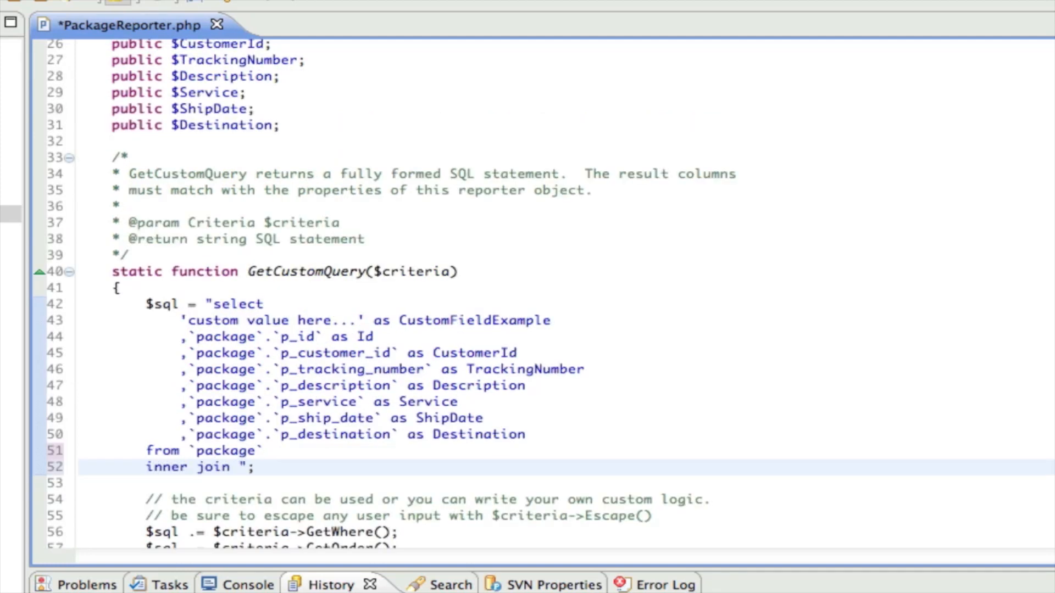
Add the inner join customer on p_customer_id = c_id clause to the reporter query.
text(cuso)
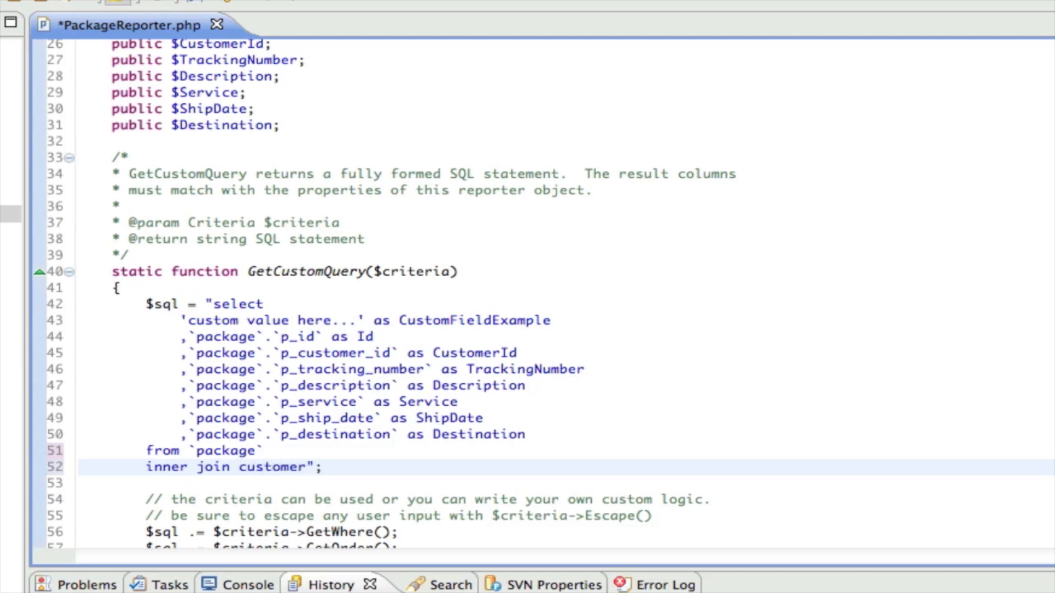
text(on)
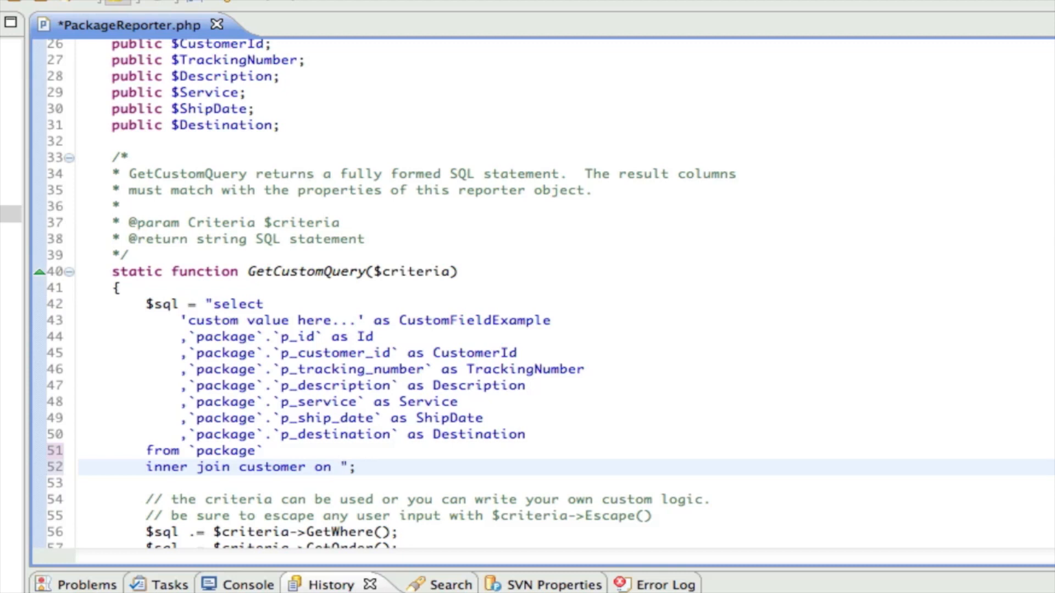
text(p_customer_id =)
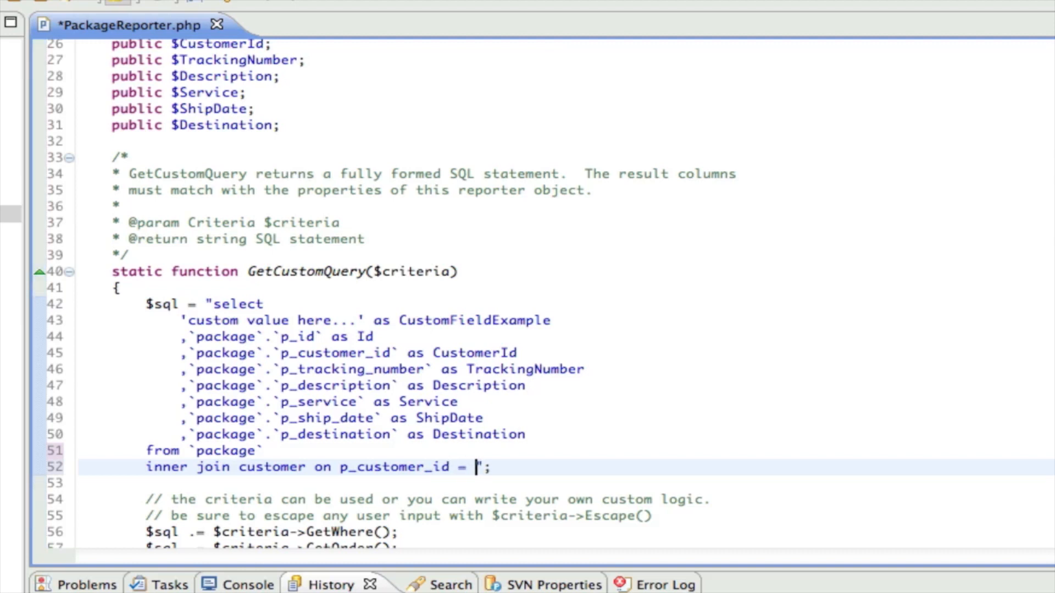
text(c_id)
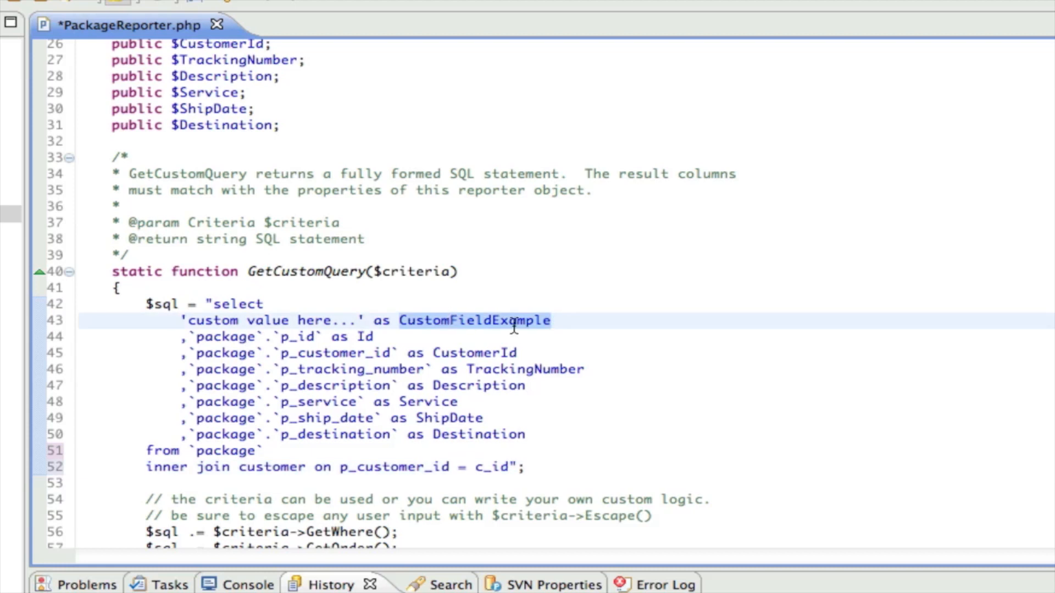
Select `customer`.`c_name` as CustomerName and rename the CustomFieldExample property to CustomerName.
text(Cu)
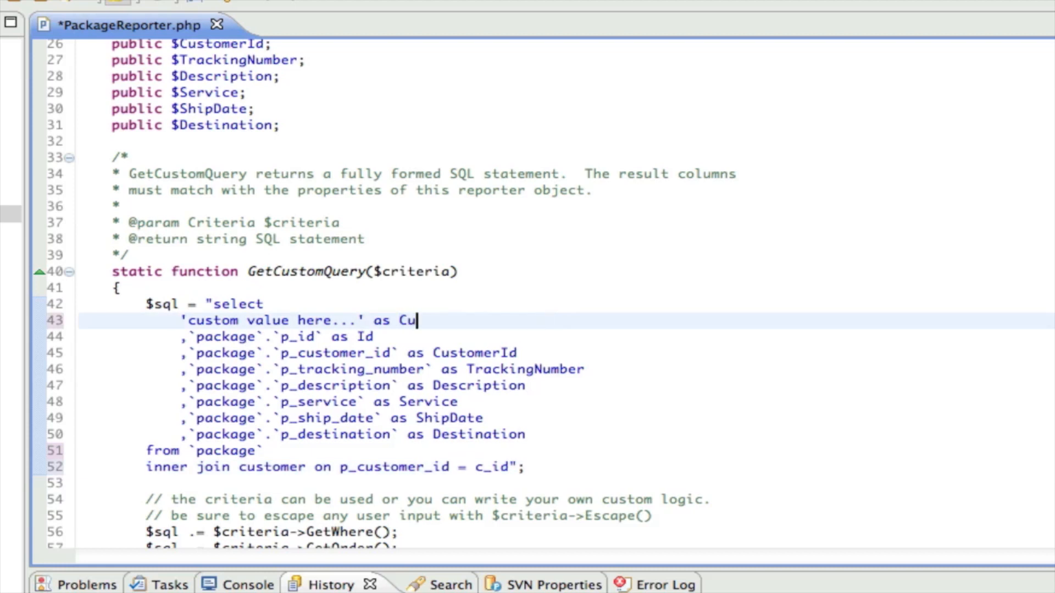
text(stomerName)
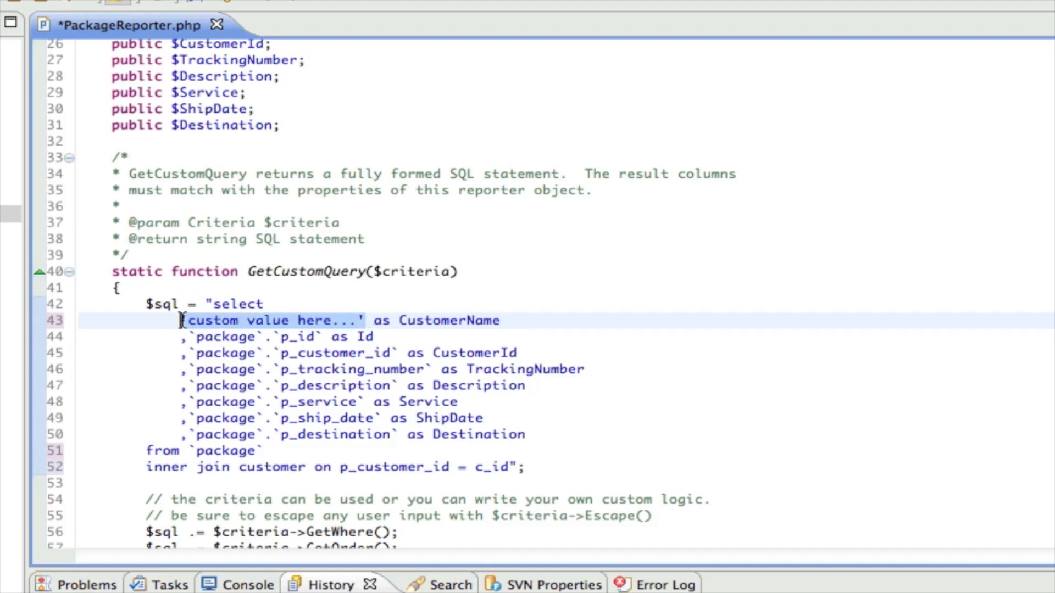
text(c_name)
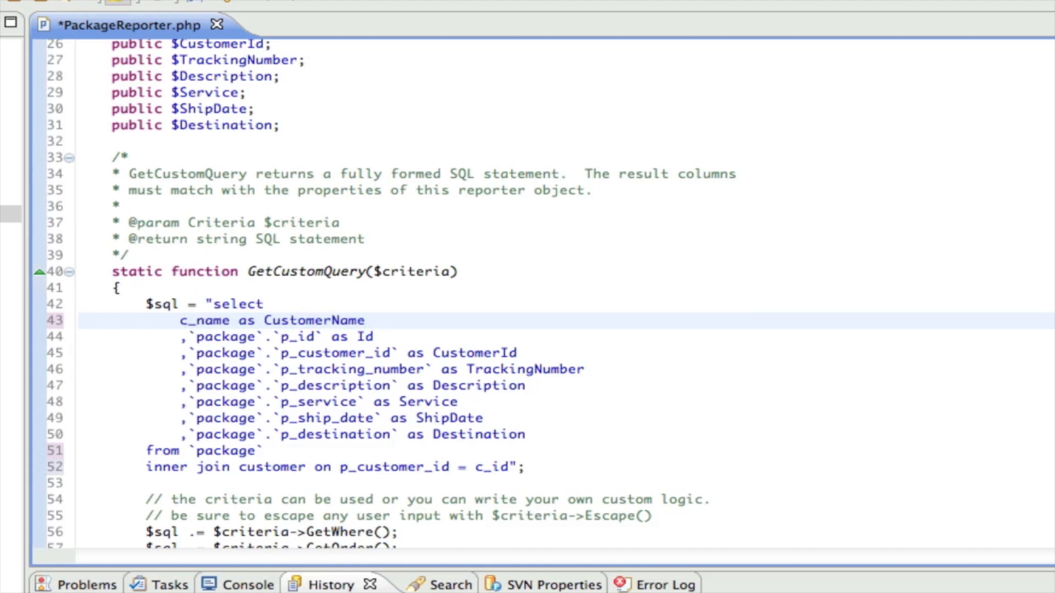
text(`customer`.`)
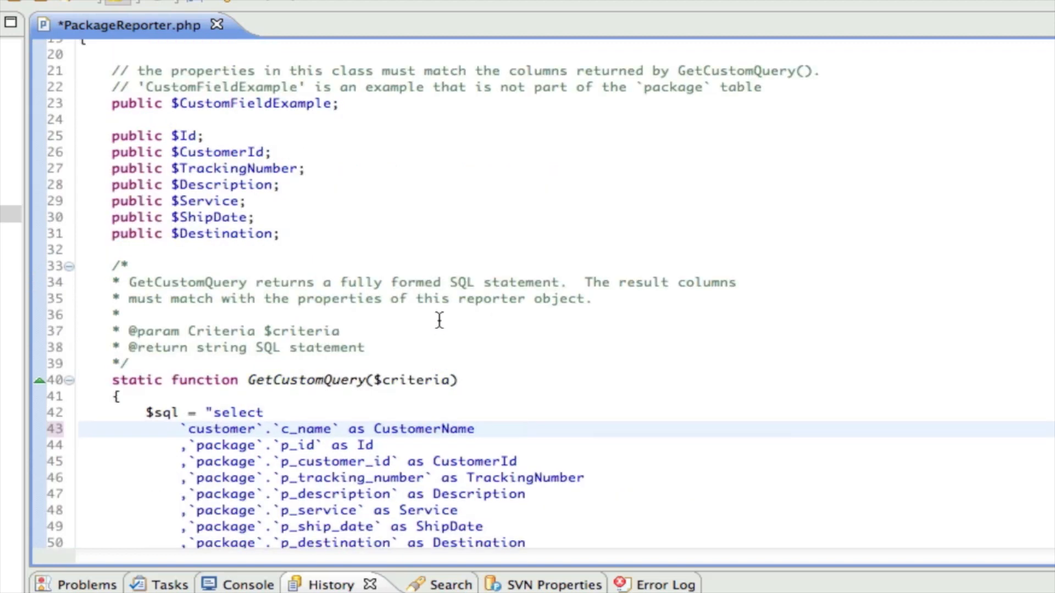
click(180, 104)
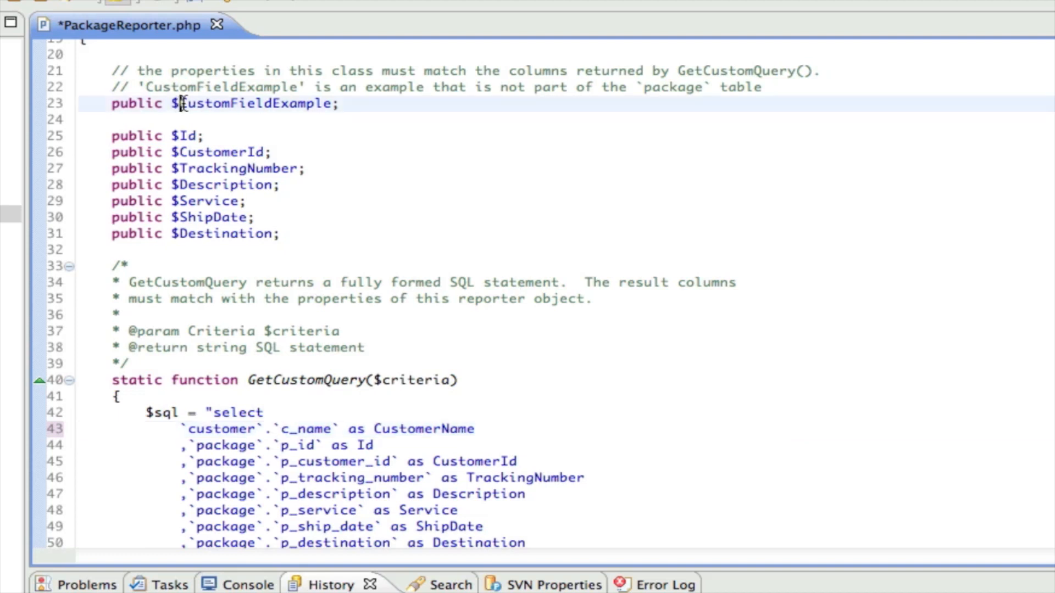
double_click(254, 104)
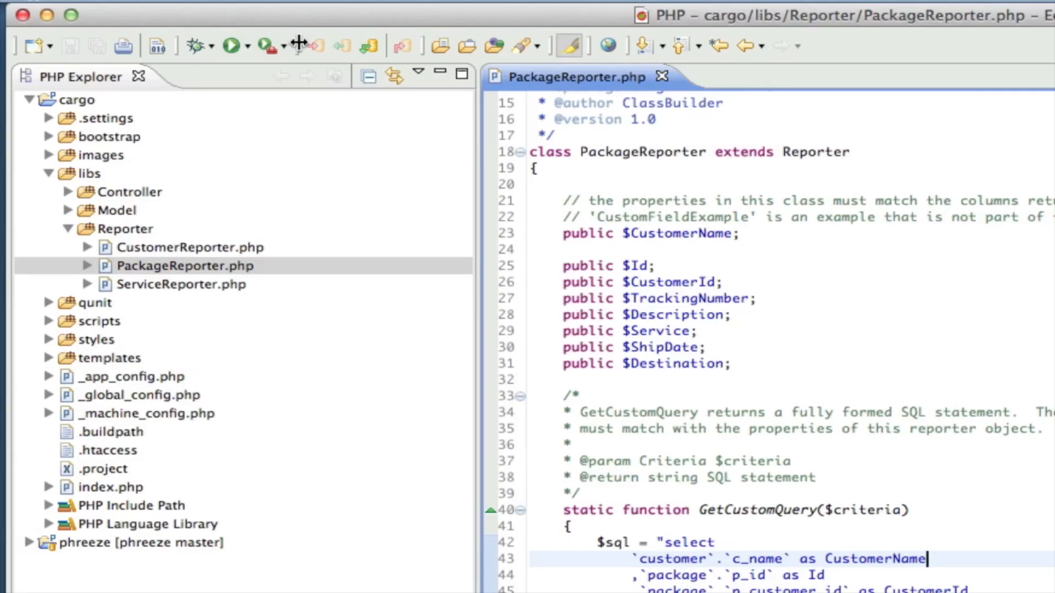
Switch to PackageController.php and bring its Query() function into view.
click(68, 191)
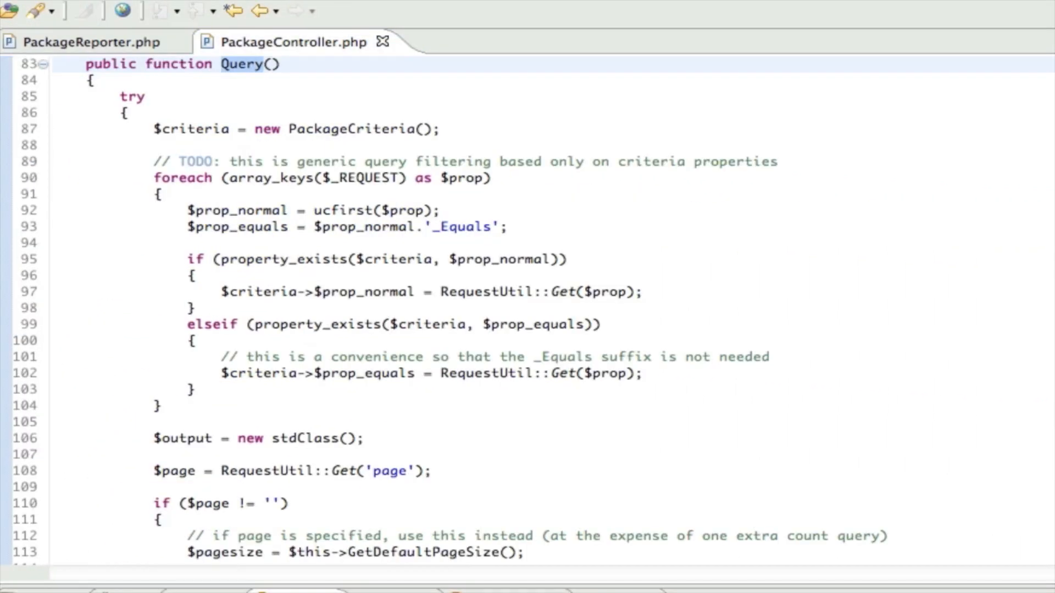
mouse_move(251, 85)
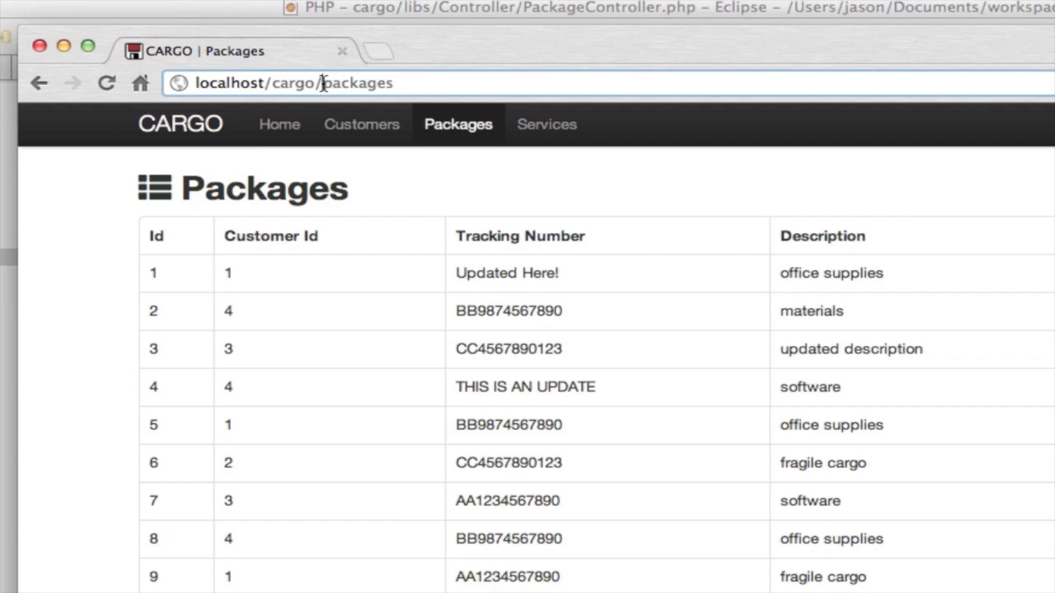
mouse_move(412, 134)
text(api/)
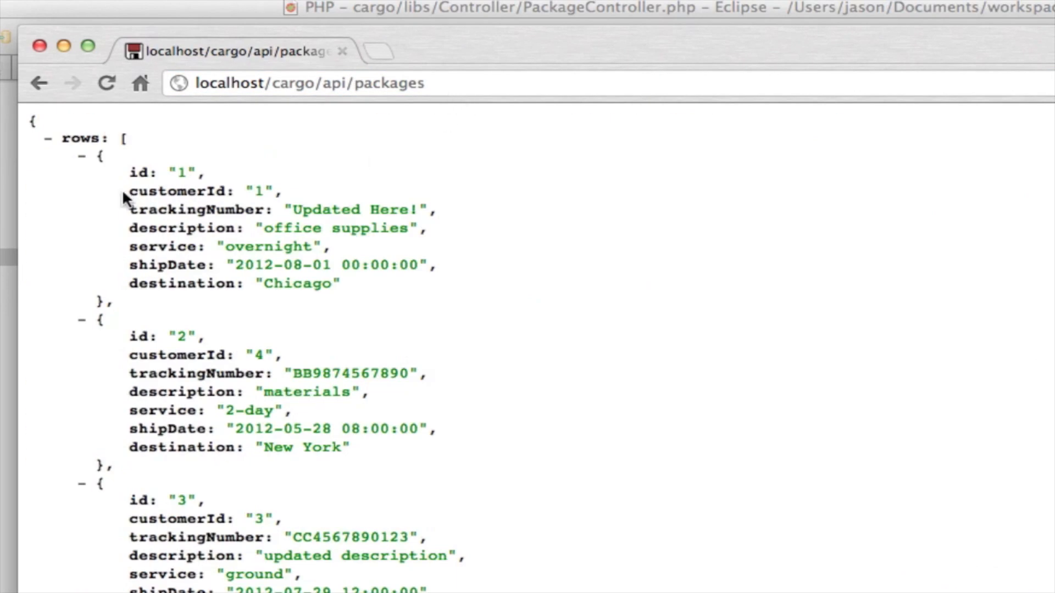
mouse_move(251, 509)
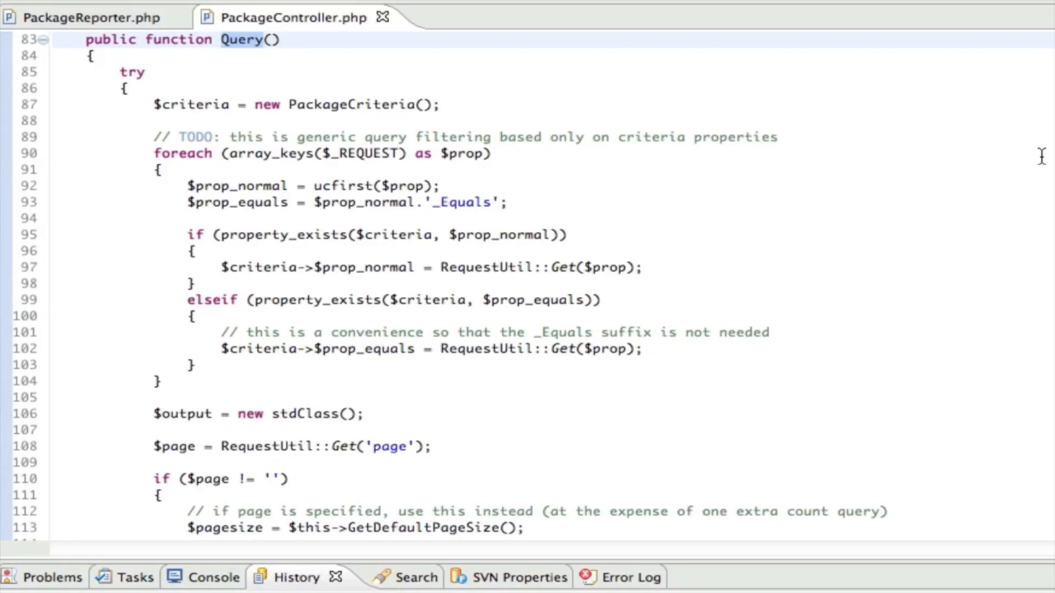
mouse_move(251, 56)
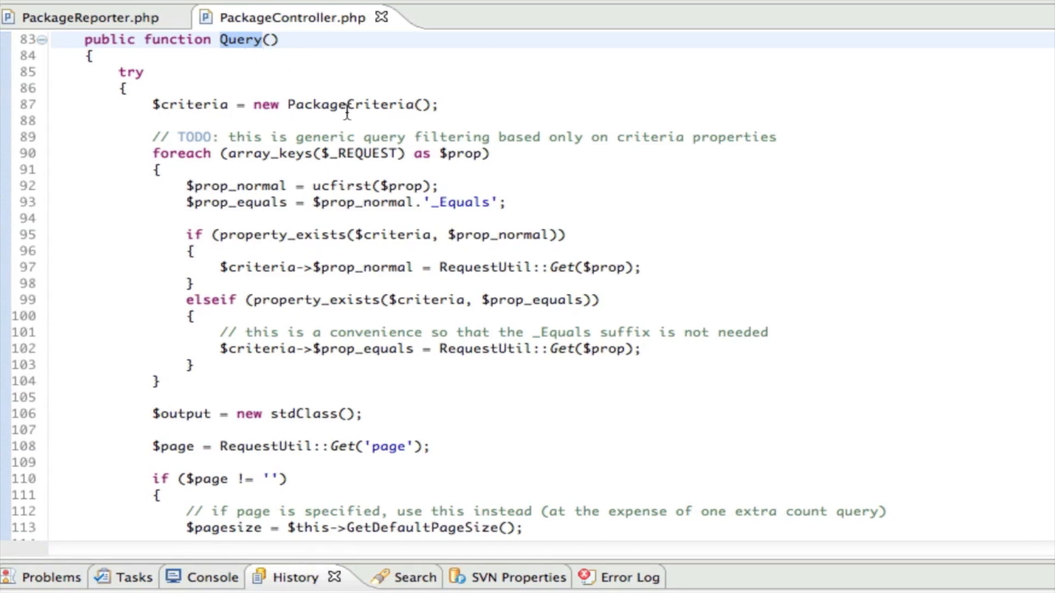
mouse_move(352, 374)
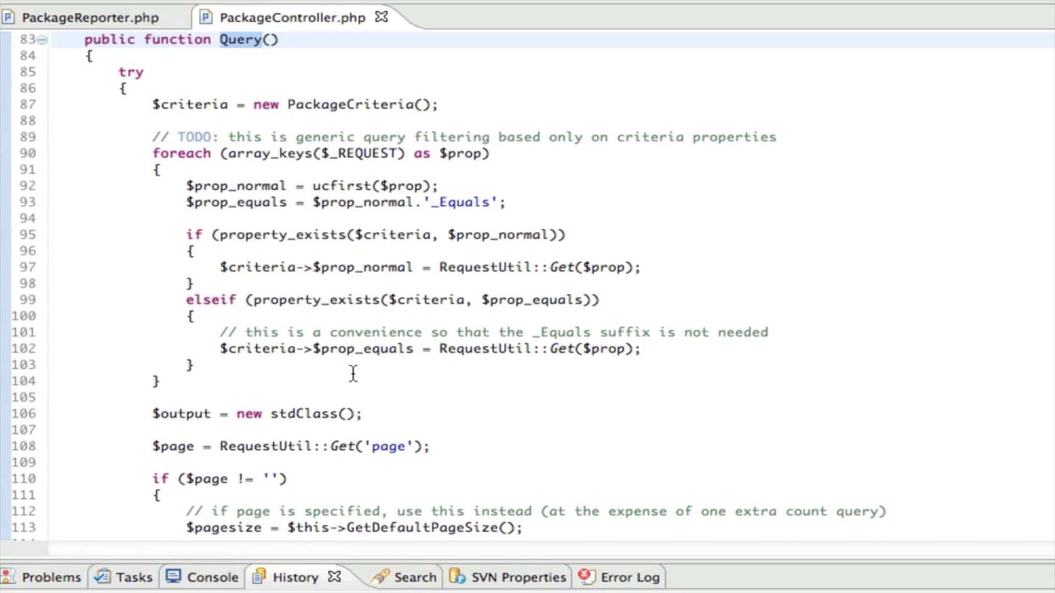
Change the paged Query call on line 115 from 'Package' to 'PackageReporter'.
scroll(down, 3)
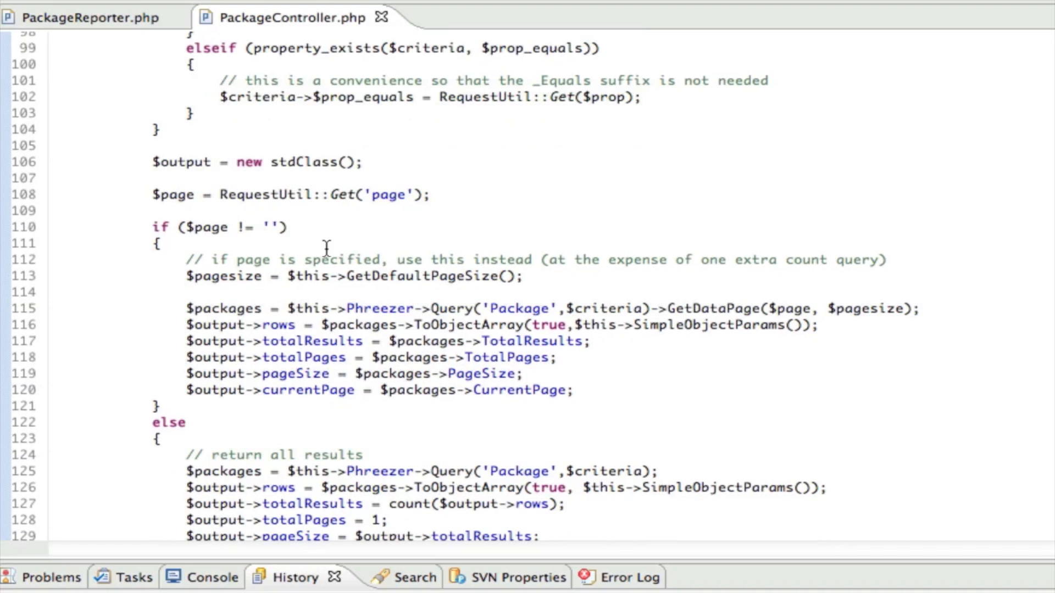
mouse_move(242, 307)
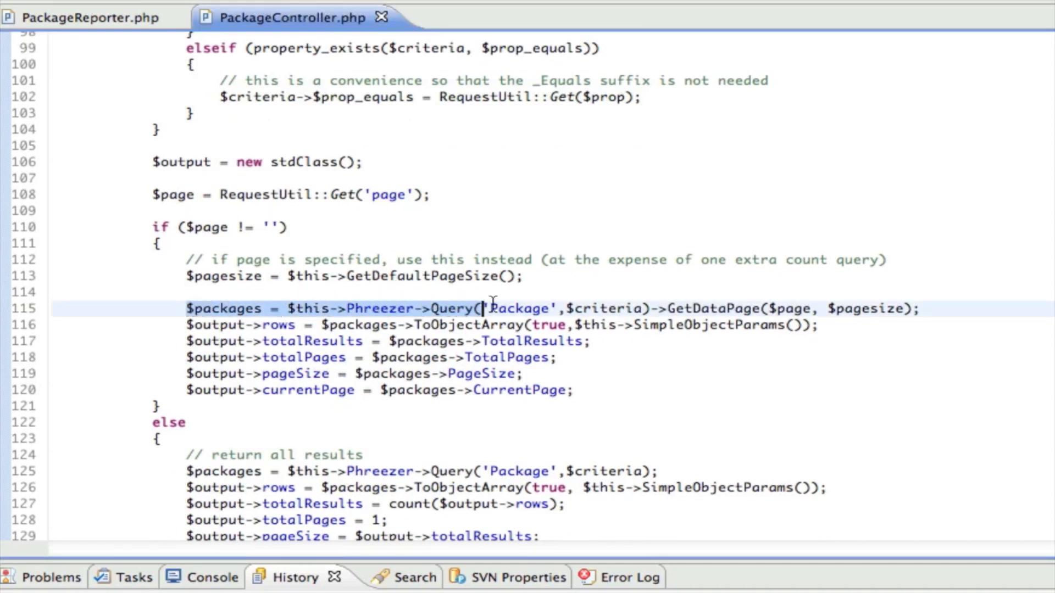
double_click(518, 309)
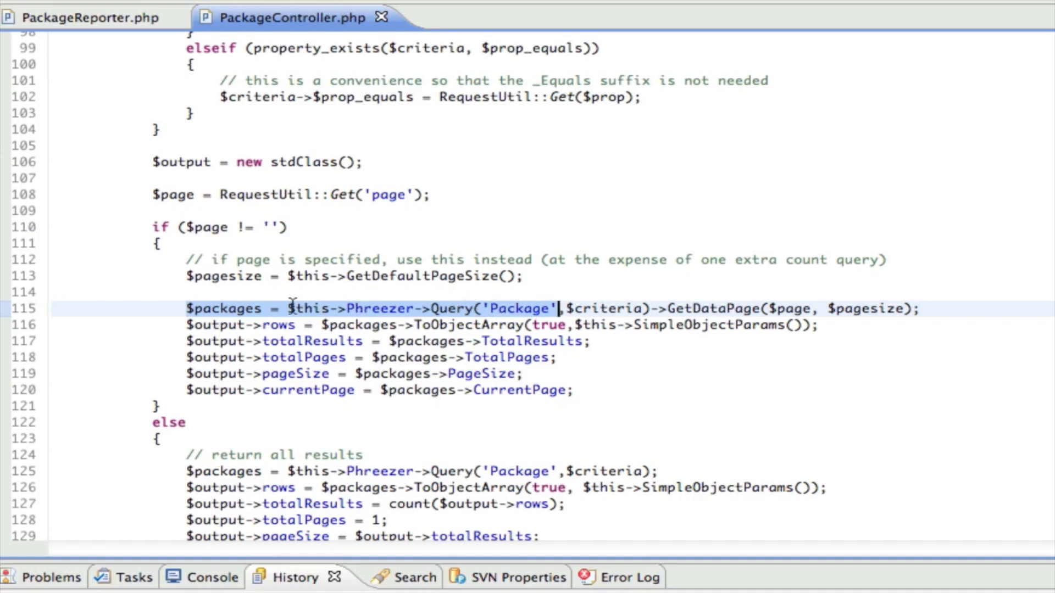
mouse_move(532, 308)
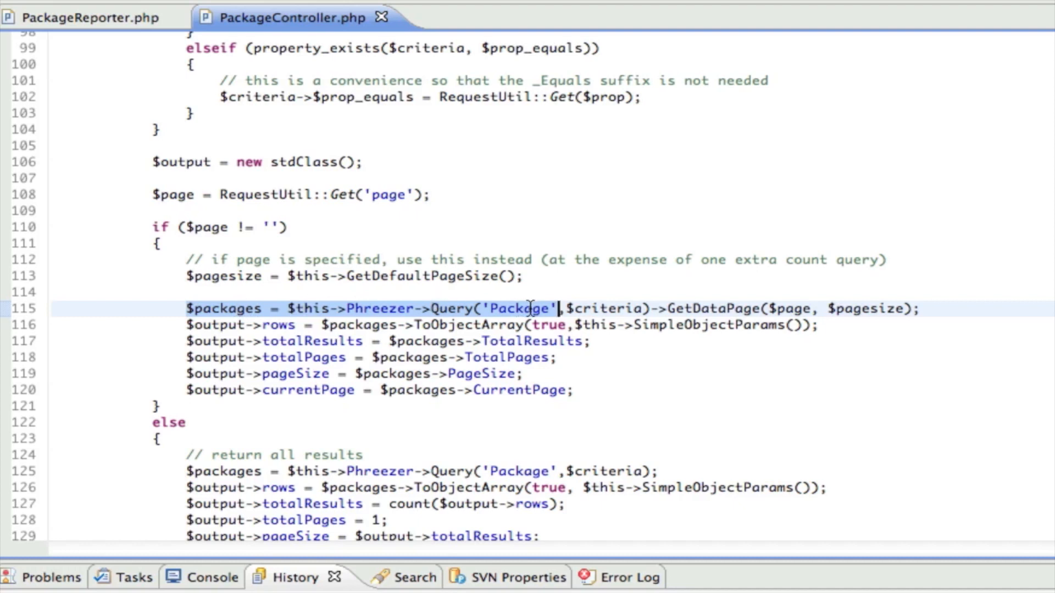
scroll(down, 3)
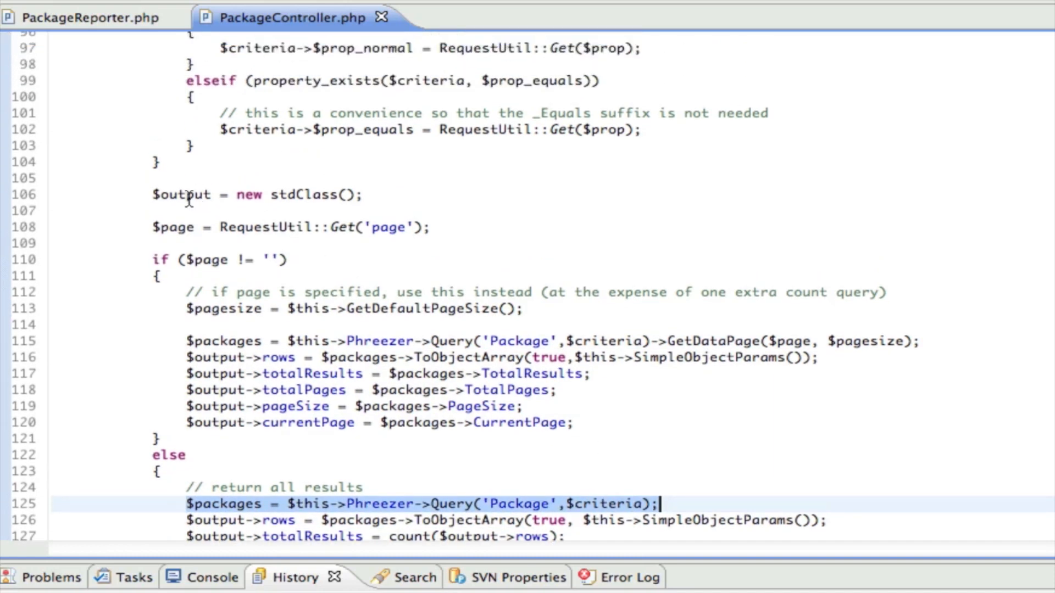
scroll(down, 3)
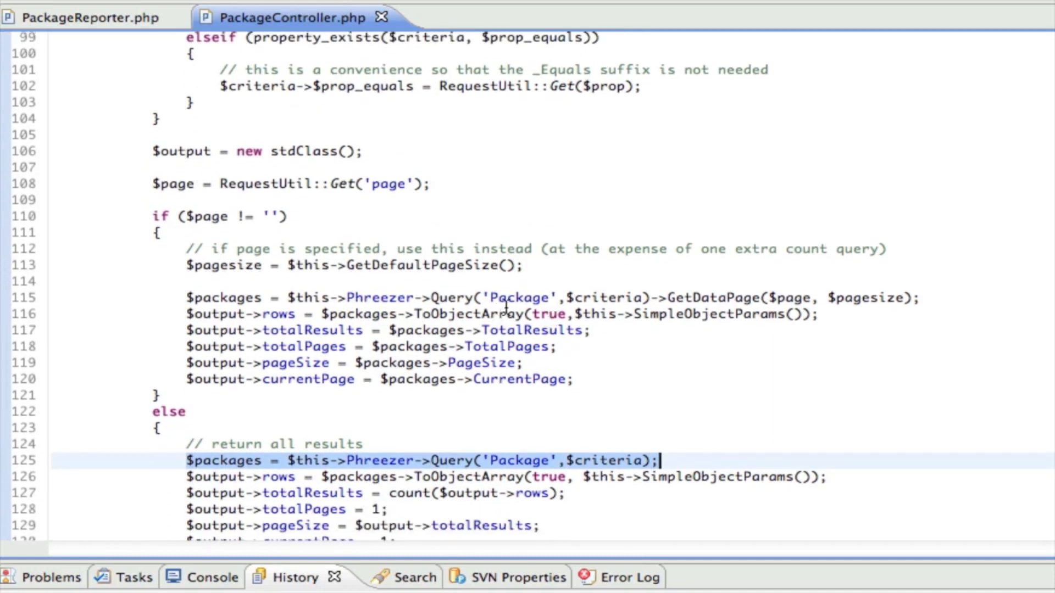
click(551, 297)
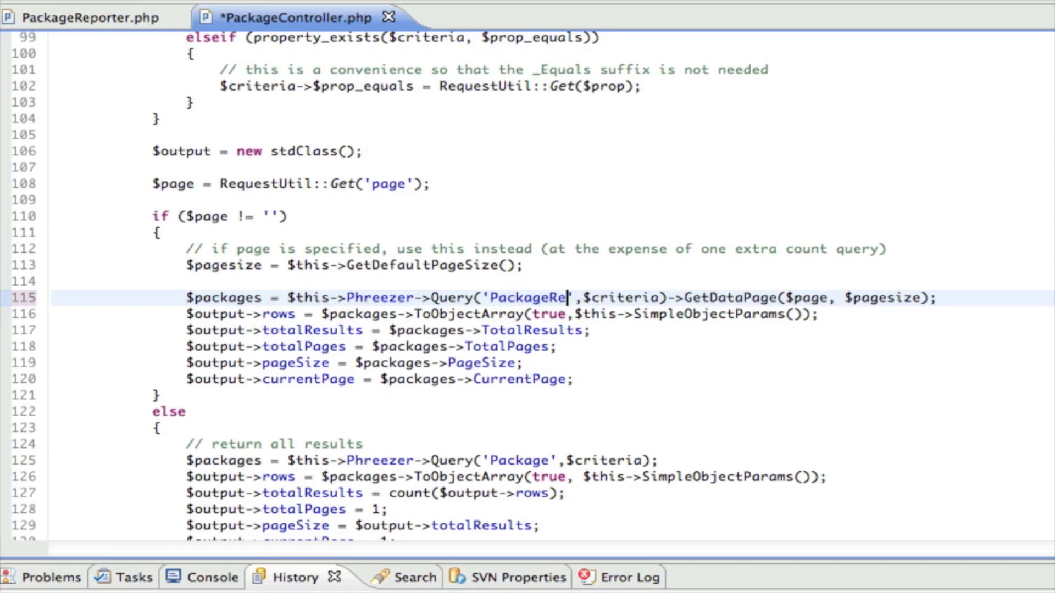
text(porter)
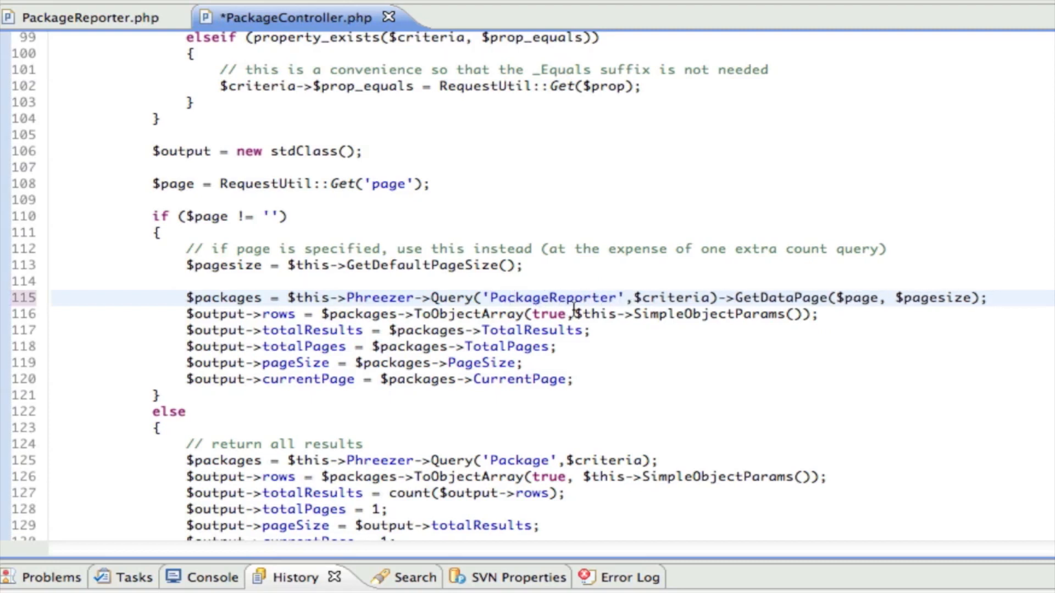
double_click(550, 298)
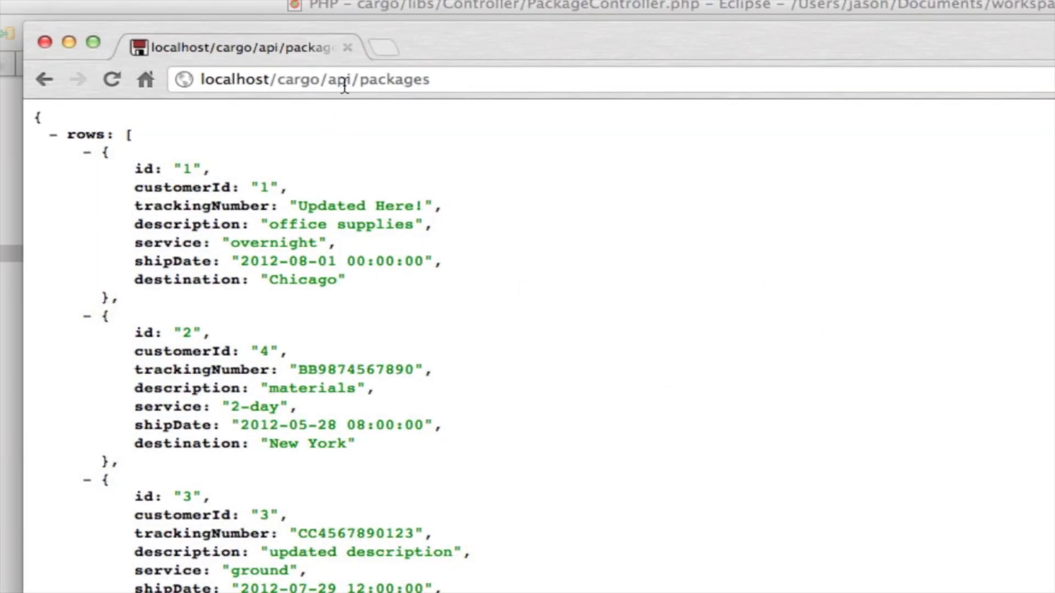
Navigate to localhost/cargo/packages, where the grid still lists numeric Customer Id values.
click(112, 79)
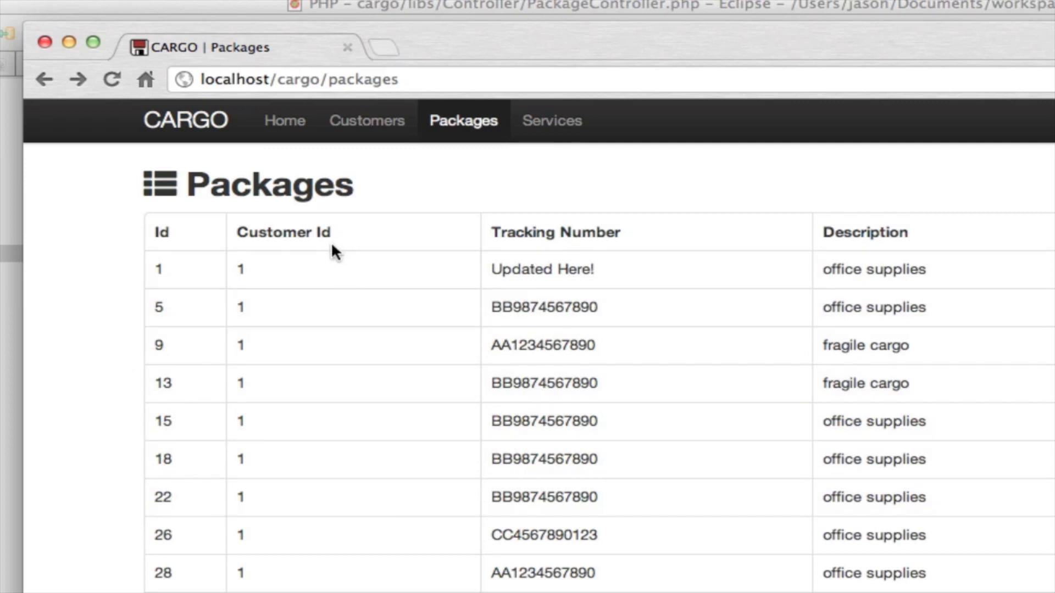
mouse_move(73, 554)
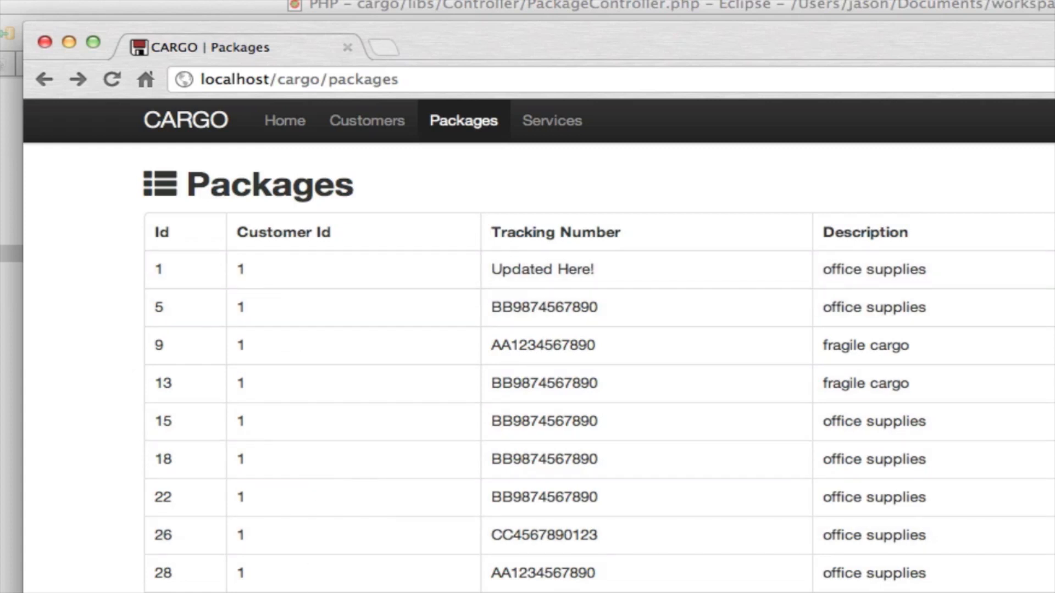
mouse_move(299, 536)
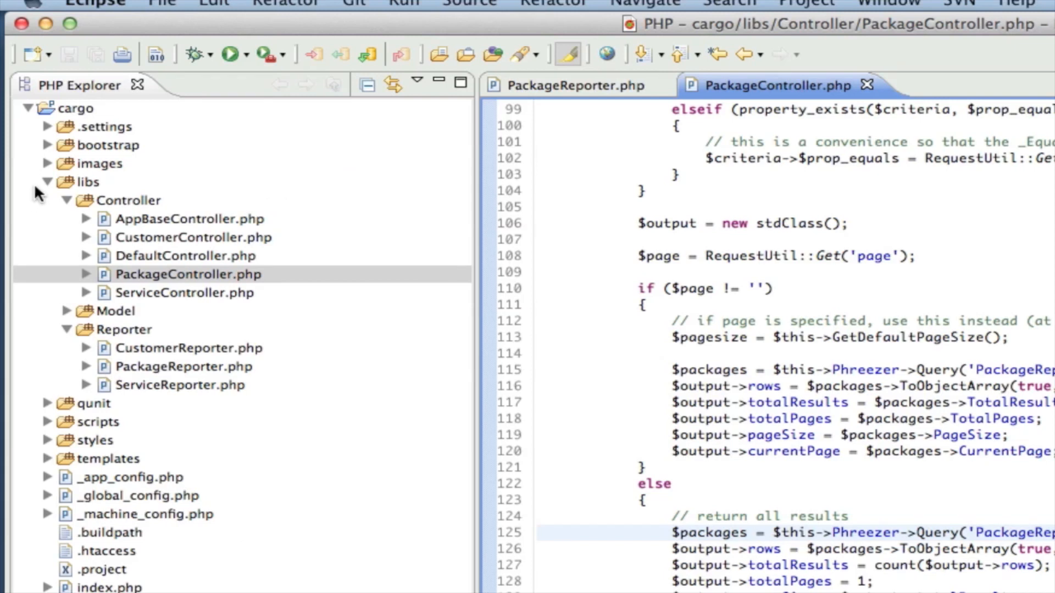
Locate PackageModel in scripts/model.js.
click(49, 181)
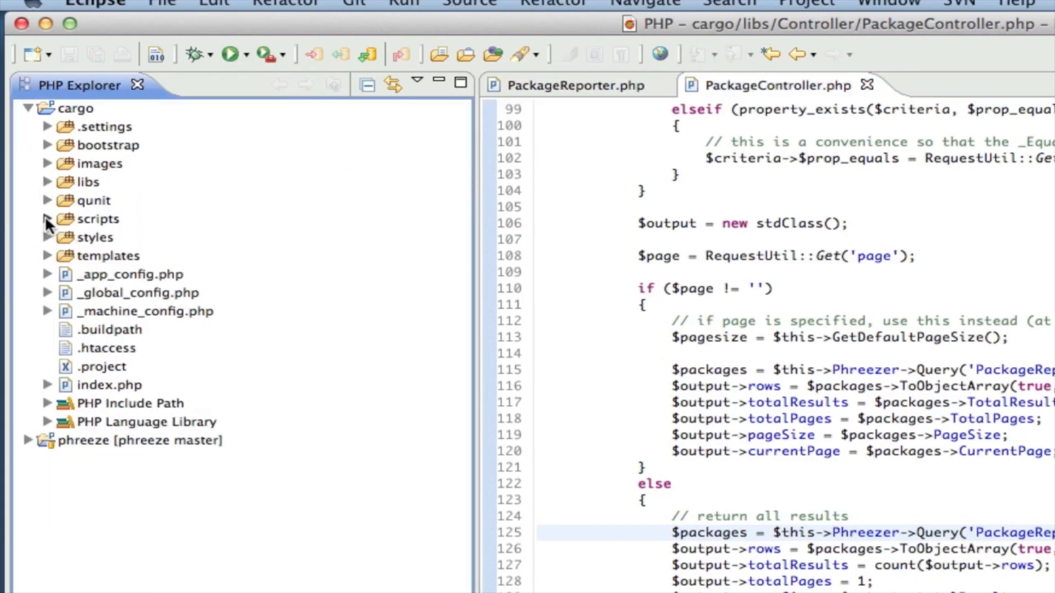
click(50, 219)
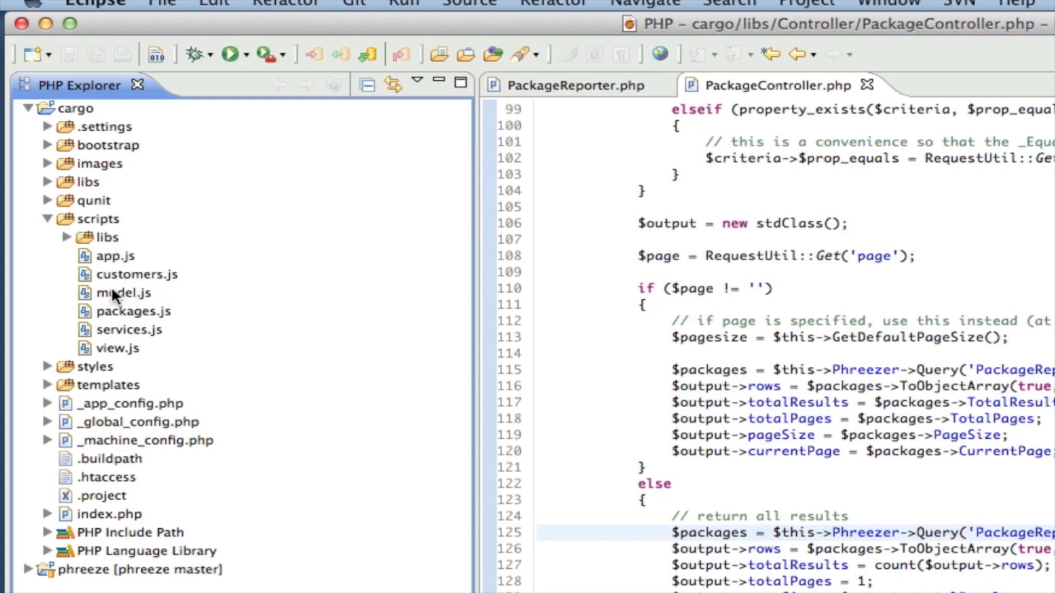
mouse_move(115, 301)
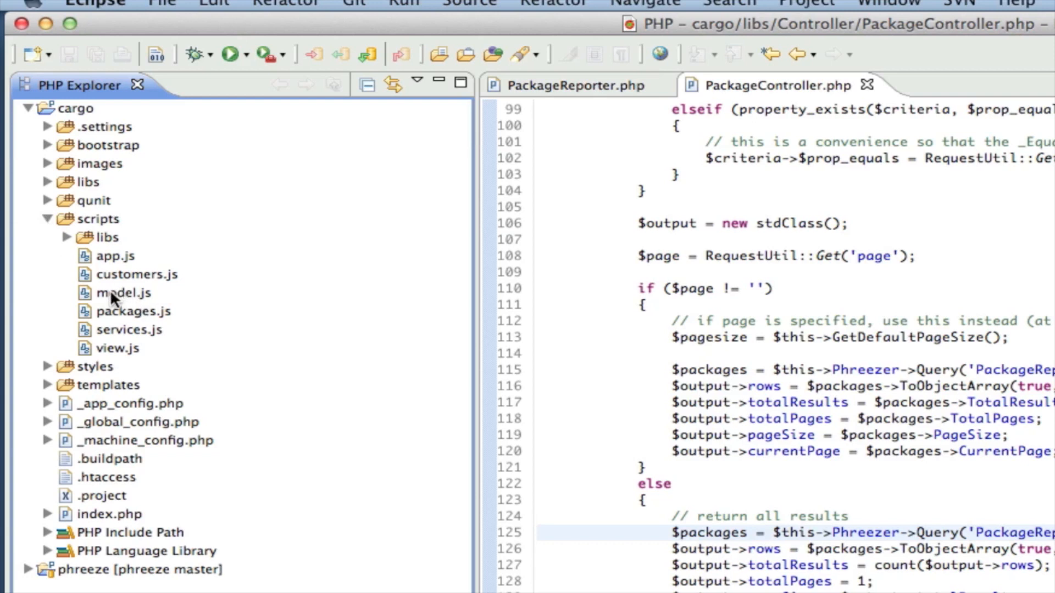
mouse_move(115, 301)
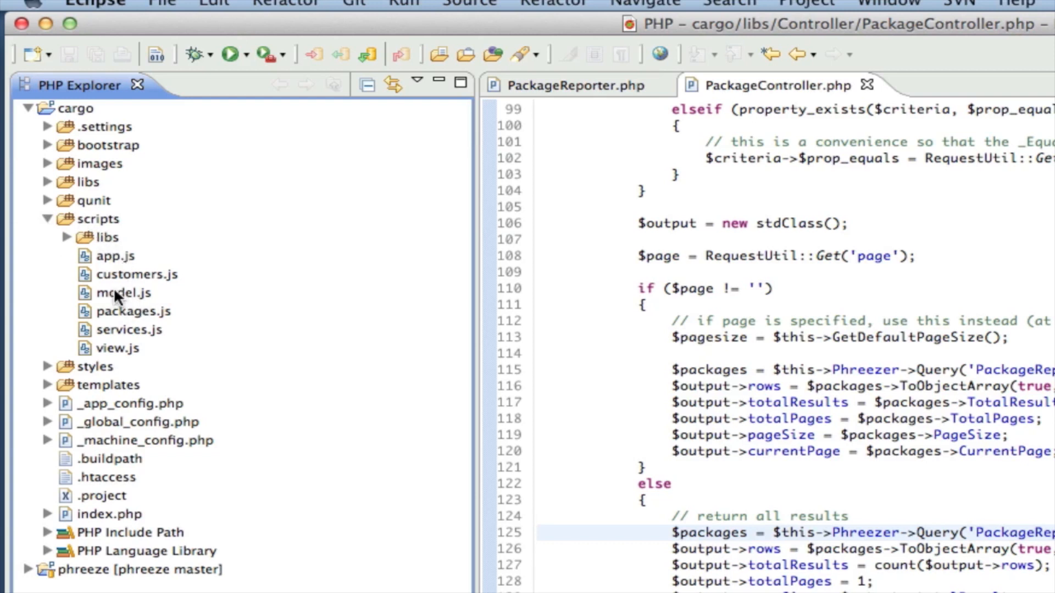
double_click(123, 292)
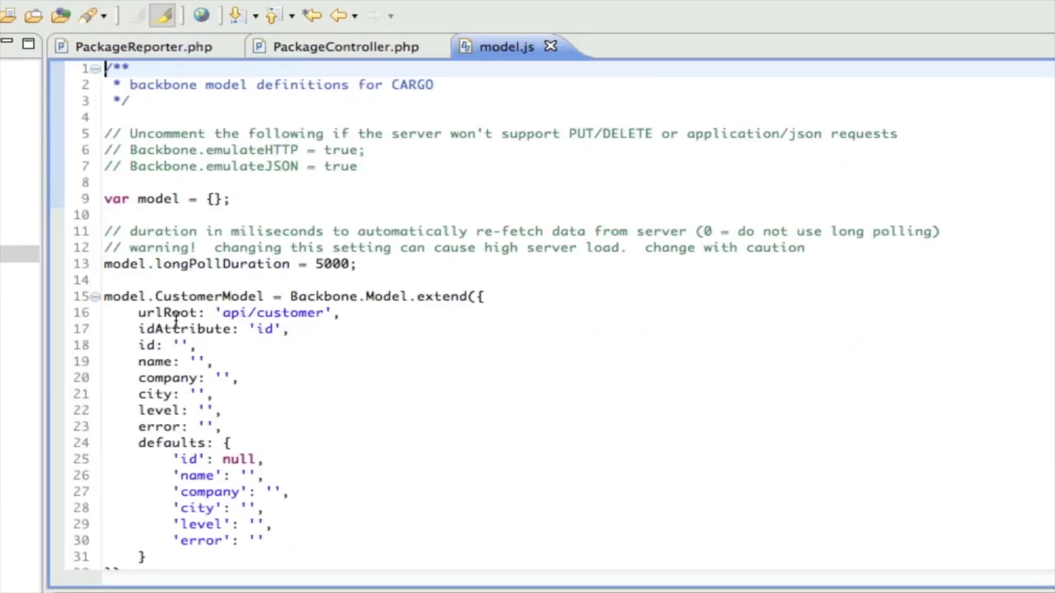
scroll(down, 3)
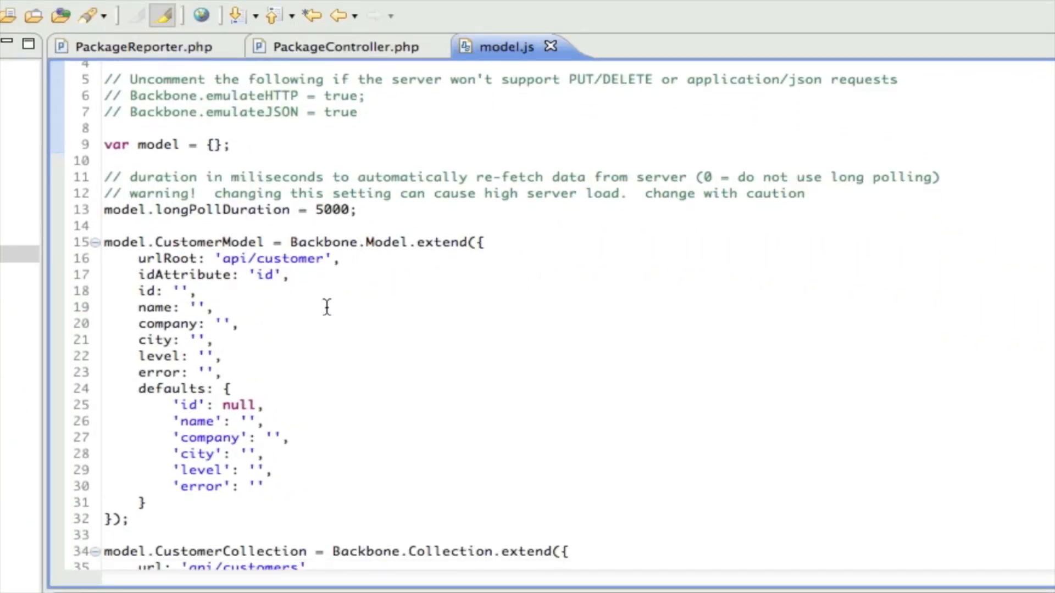
scroll(down, 3)
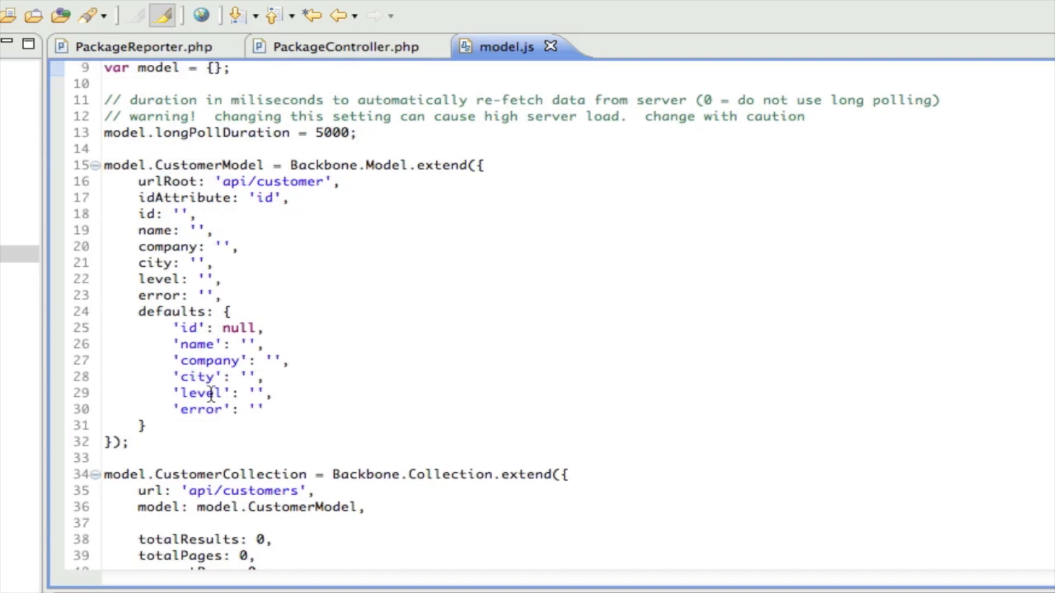
scroll(down, 3)
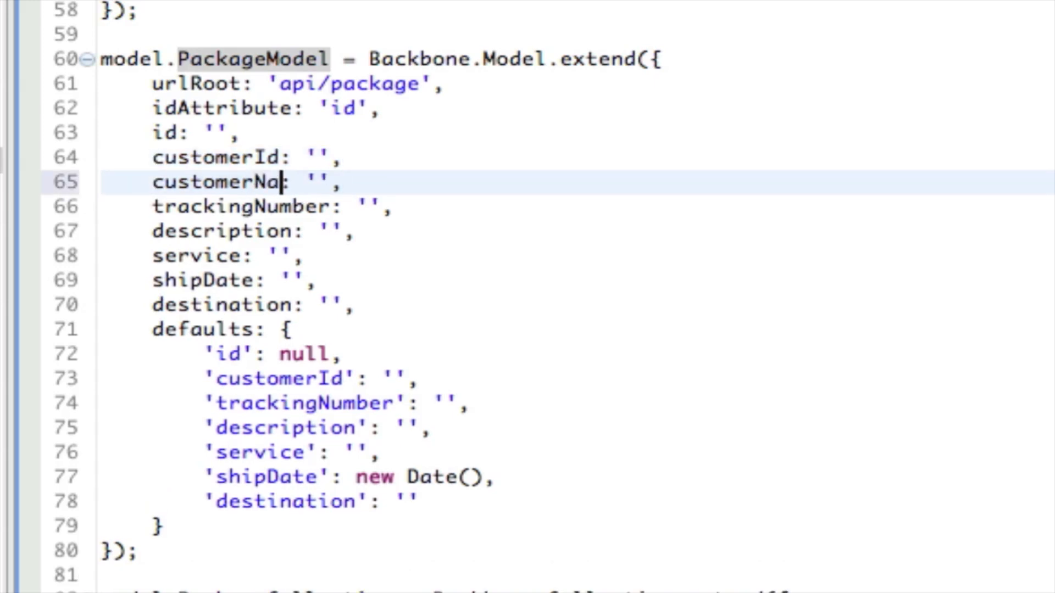
Add a customerName: '' attribute to PackageModel right after customerId.
text(me)
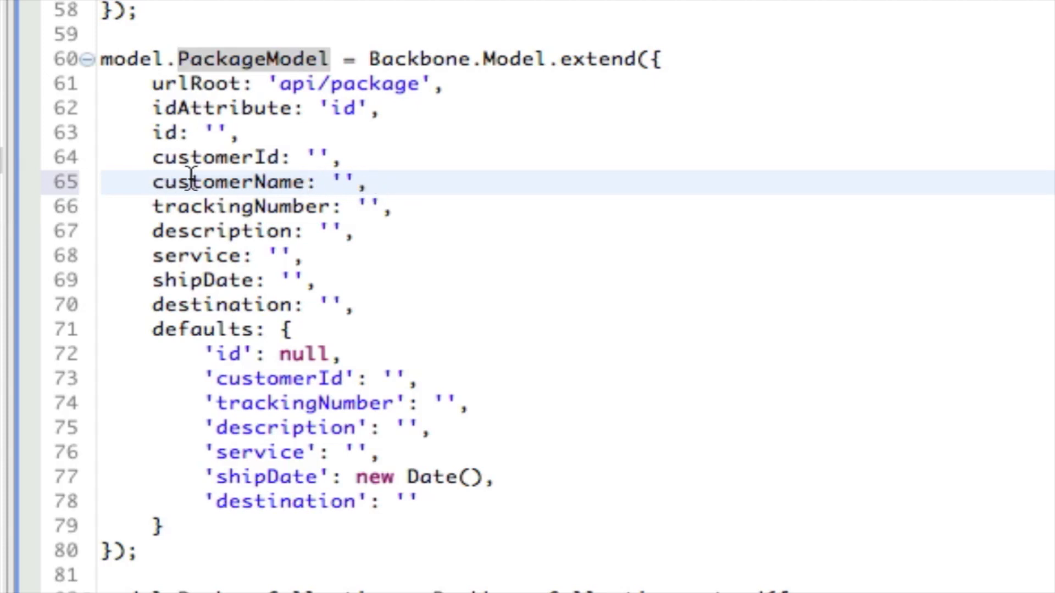
mouse_move(244, 396)
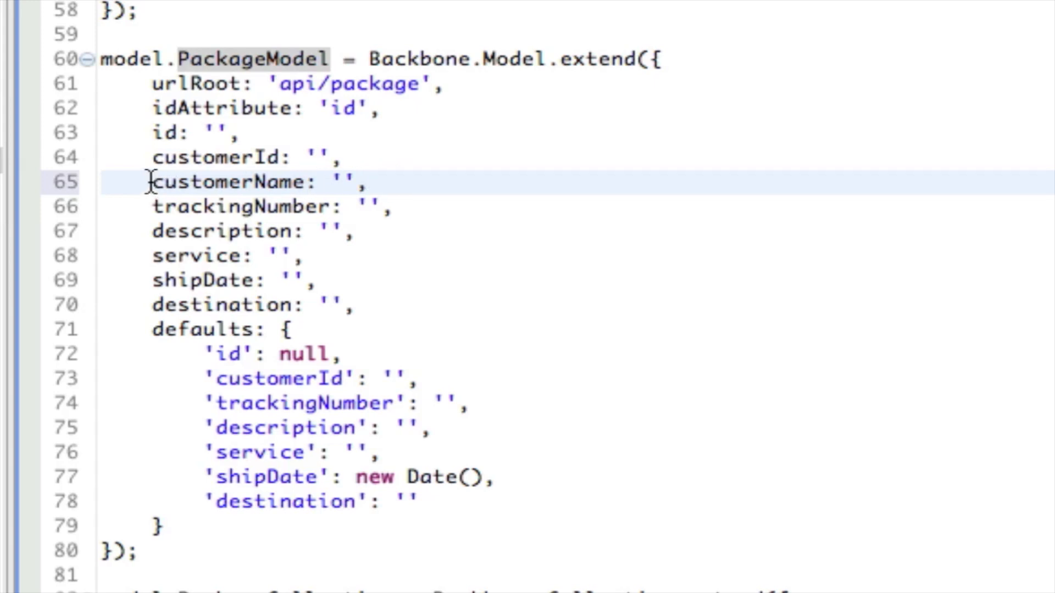
click(307, 182)
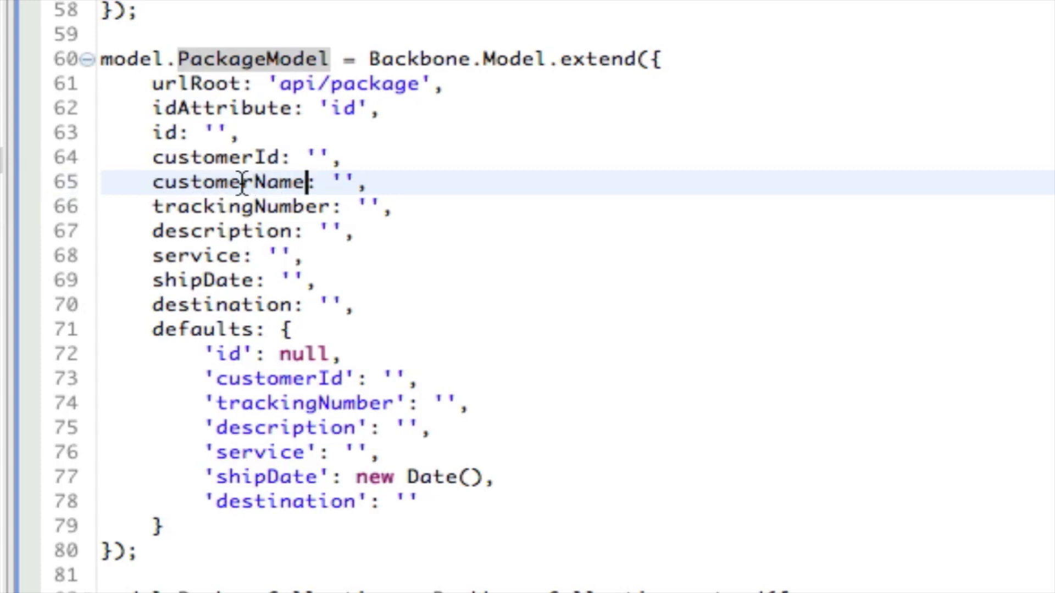
mouse_move(212, 184)
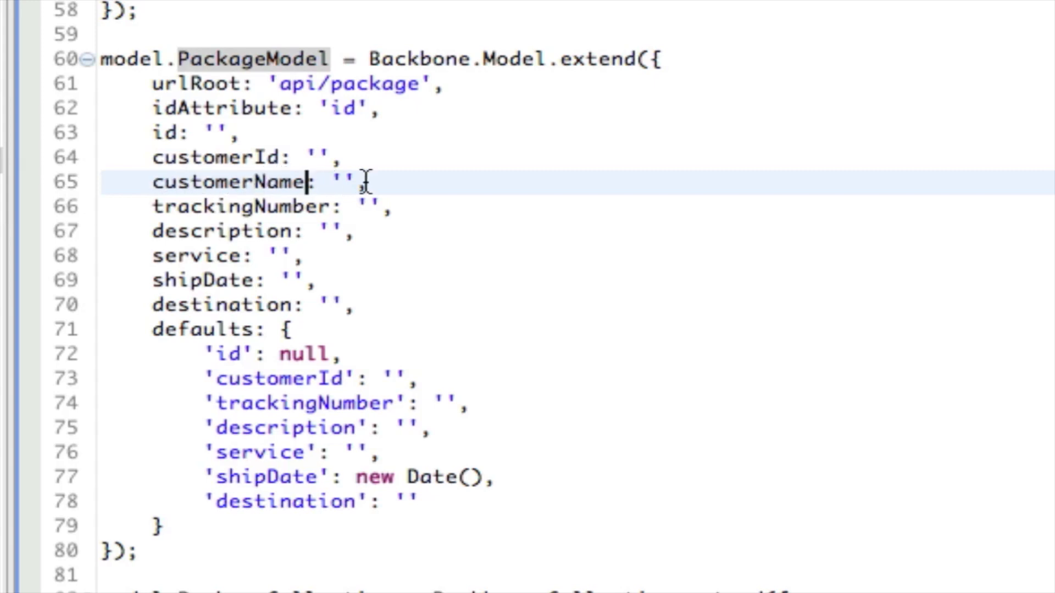
mouse_move(259, 181)
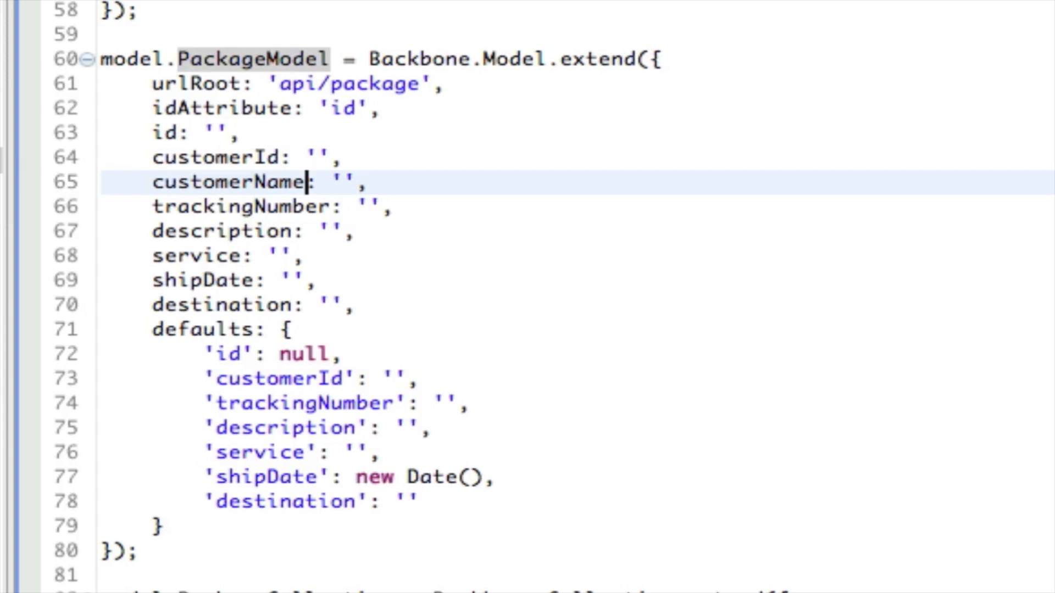
mouse_move(215, 60)
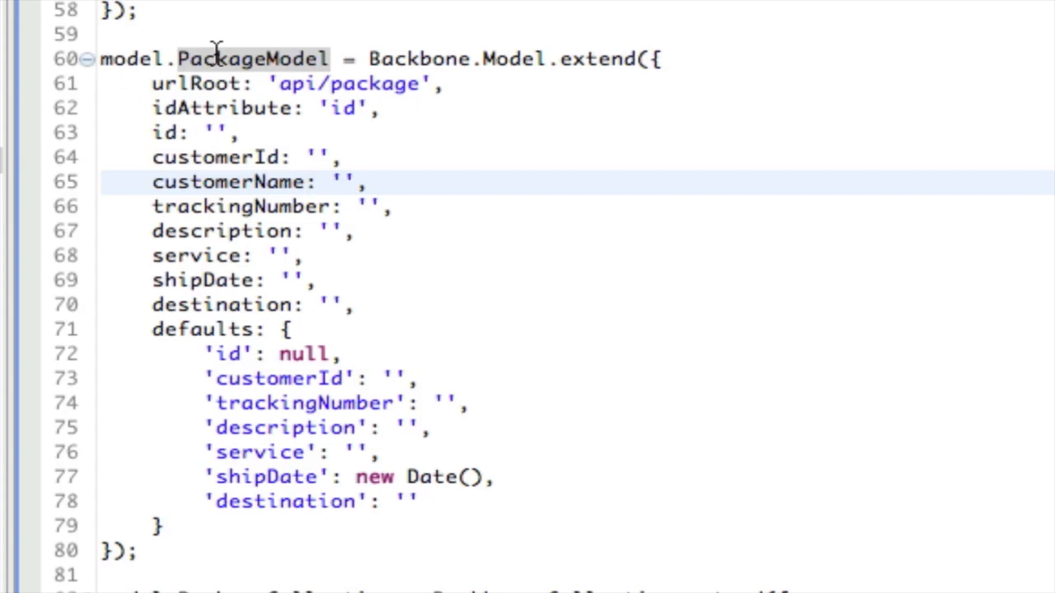
mouse_move(217, 553)
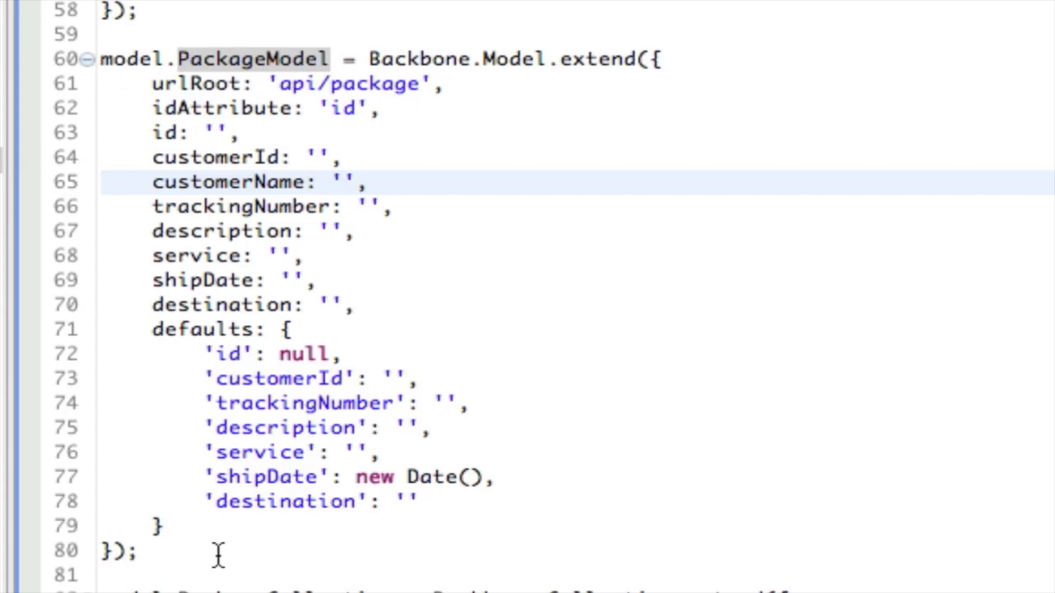
click(307, 183)
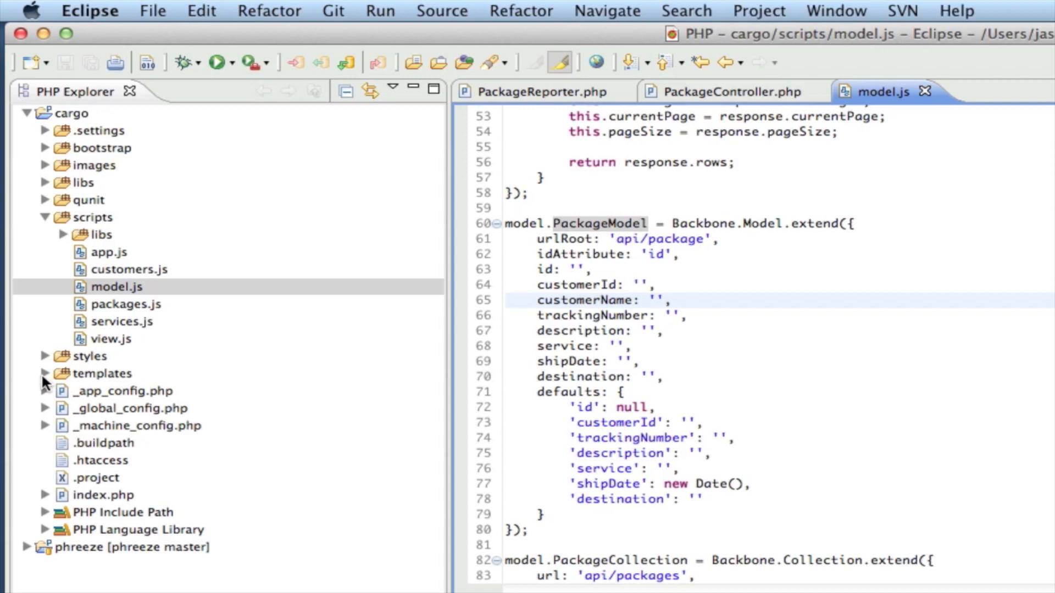
In templates/PackageListView.tpl.php, change the Customer Id header to Customer and the customerId cell to customerName.
click(46, 373)
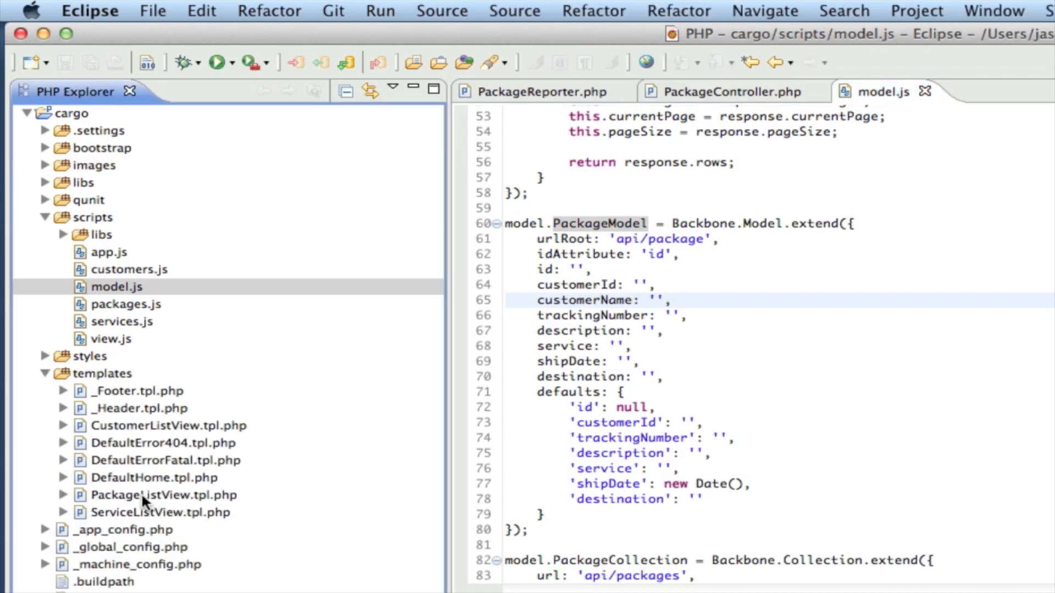
click(163, 496)
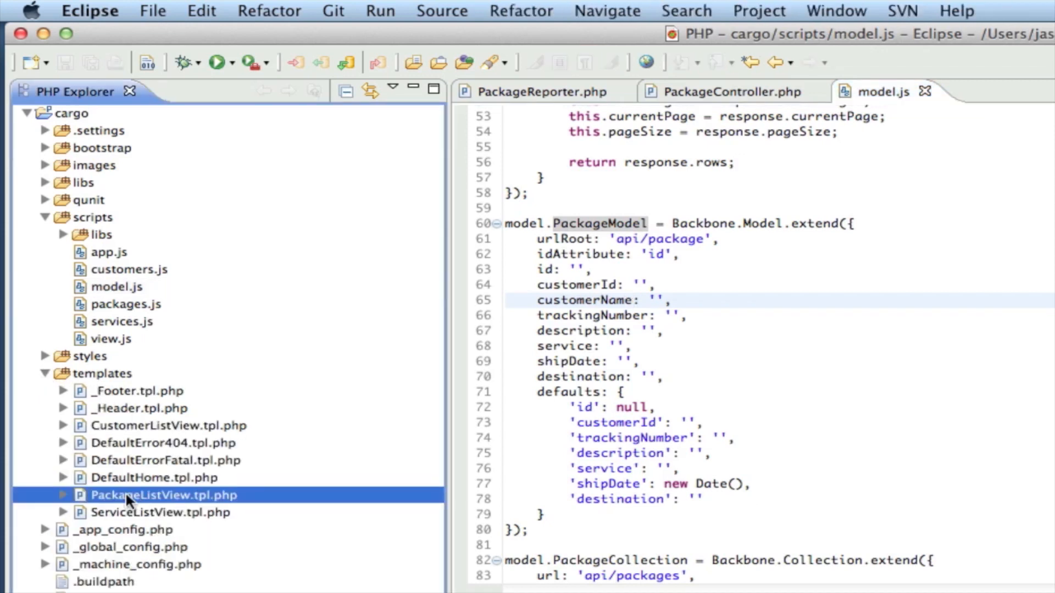
double_click(164, 495)
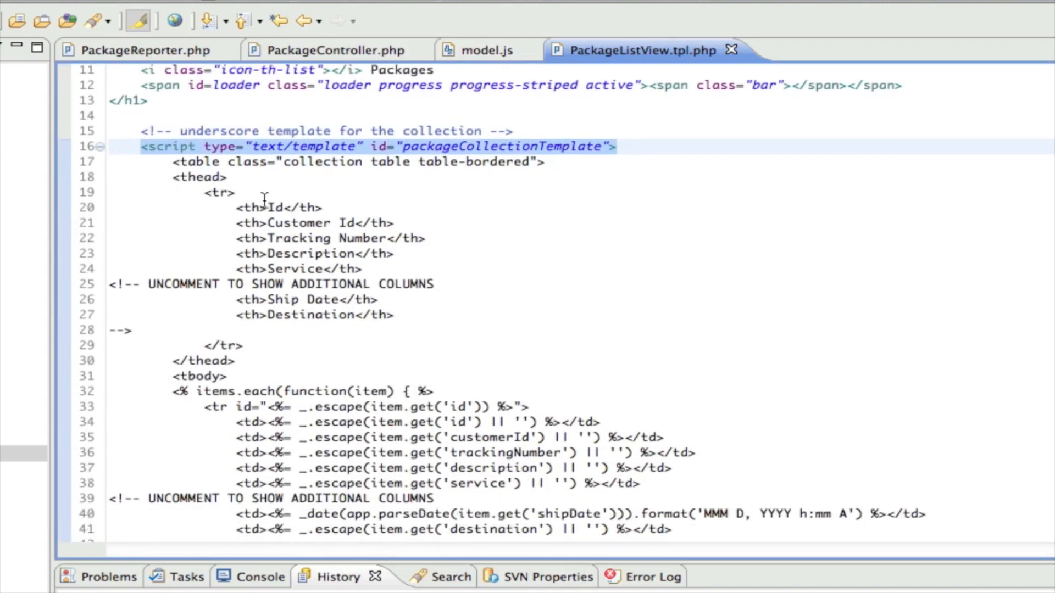
scroll(down, 3)
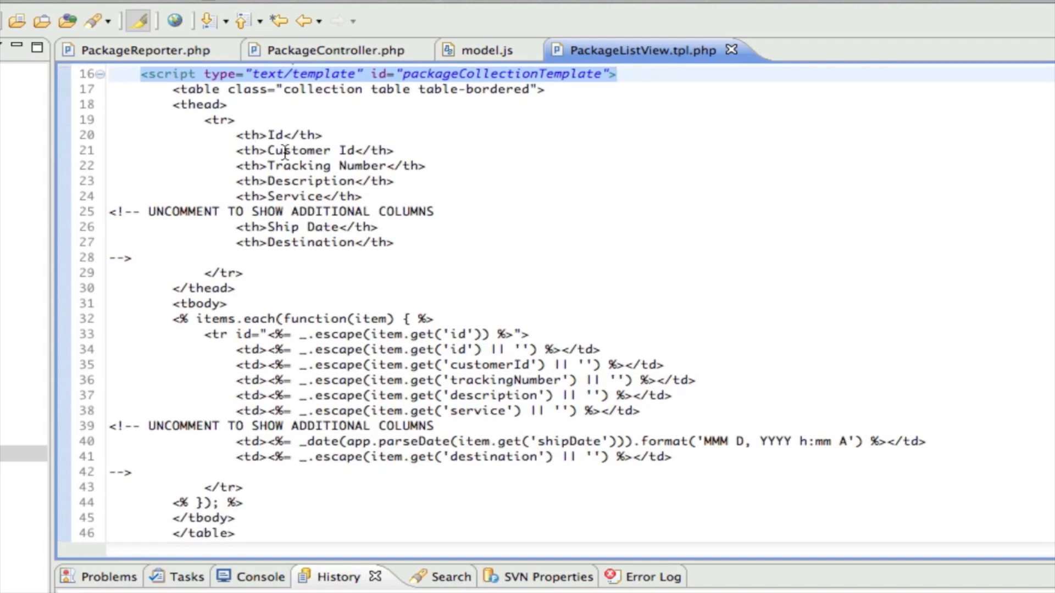
mouse_move(256, 319)
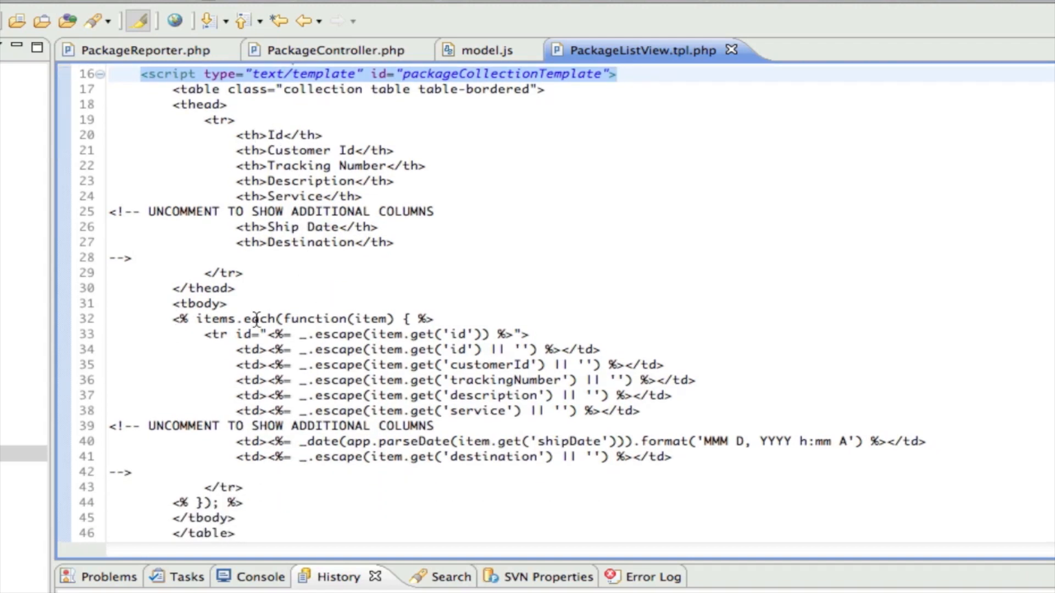
click(615, 74)
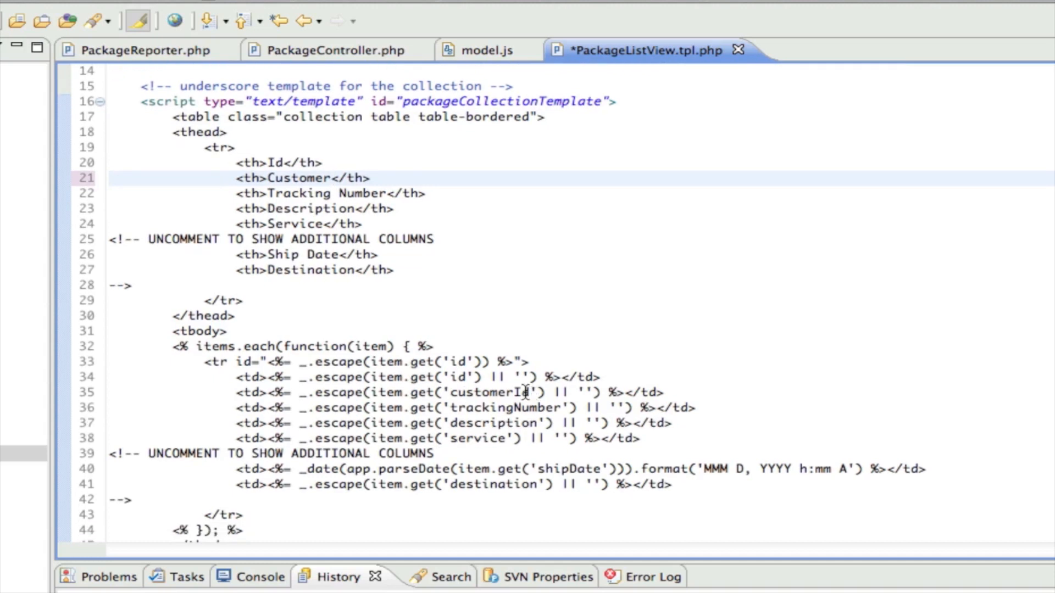
click(518, 392)
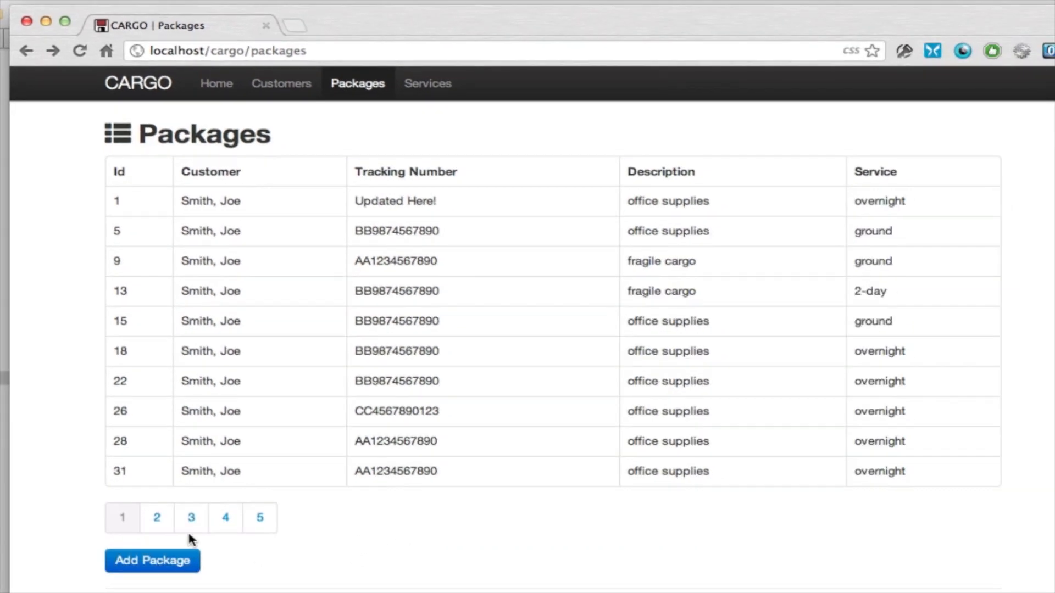
click(224, 517)
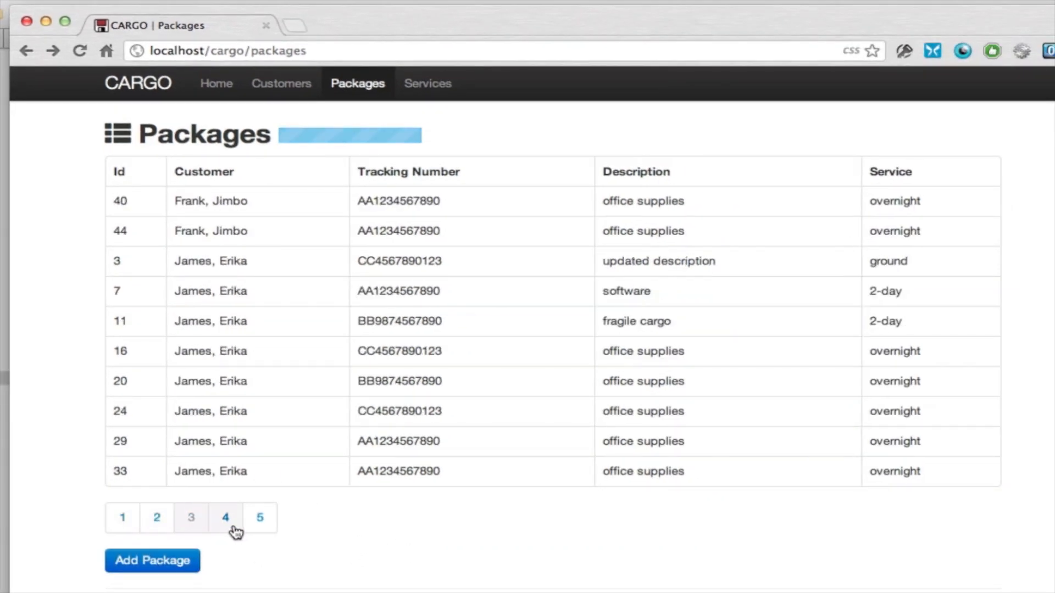
click(122, 518)
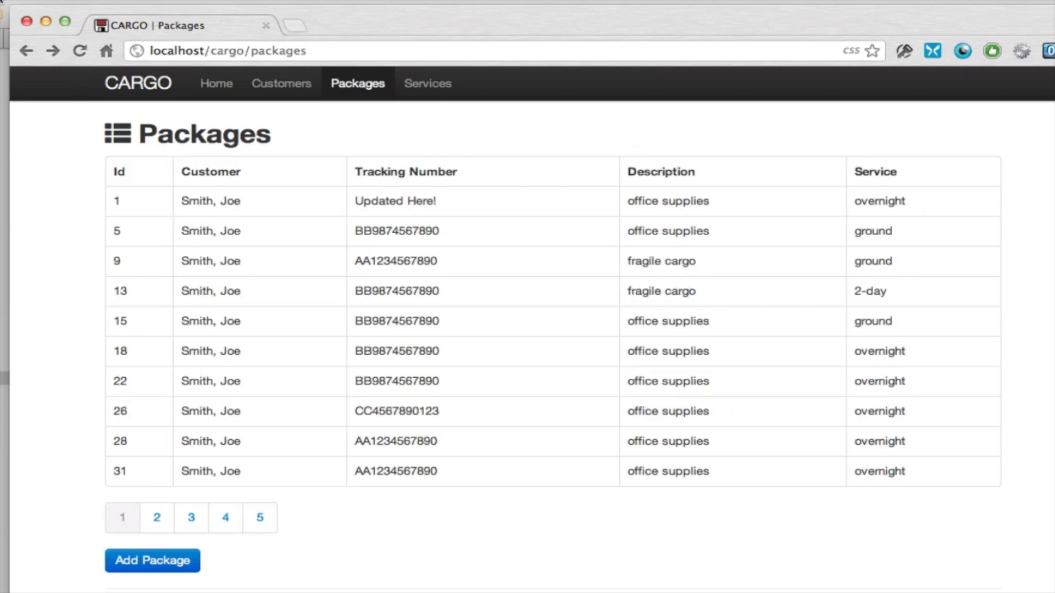
mouse_move(181, 353)
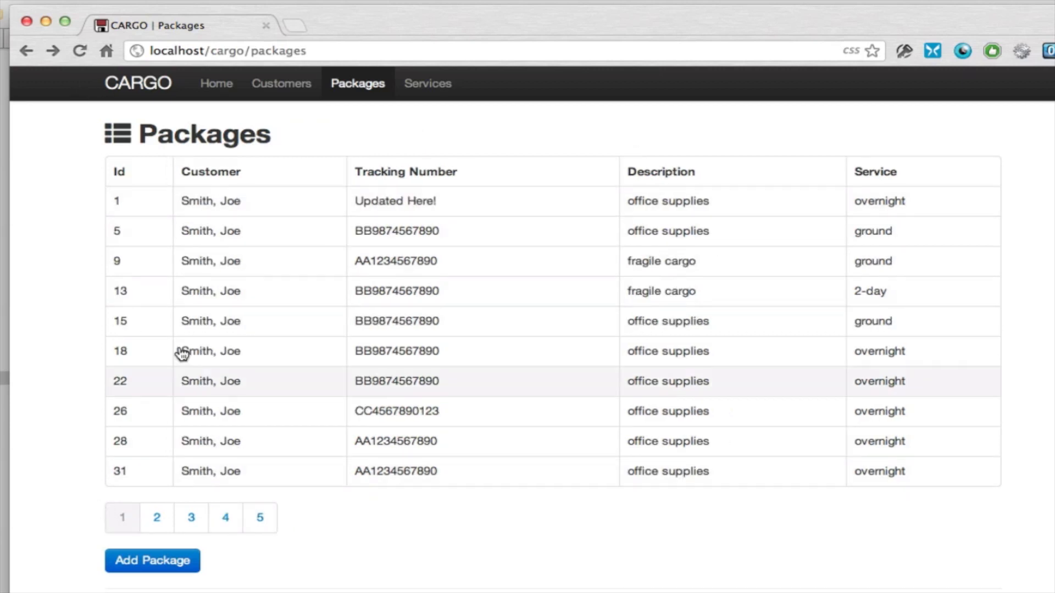
mouse_move(268, 236)
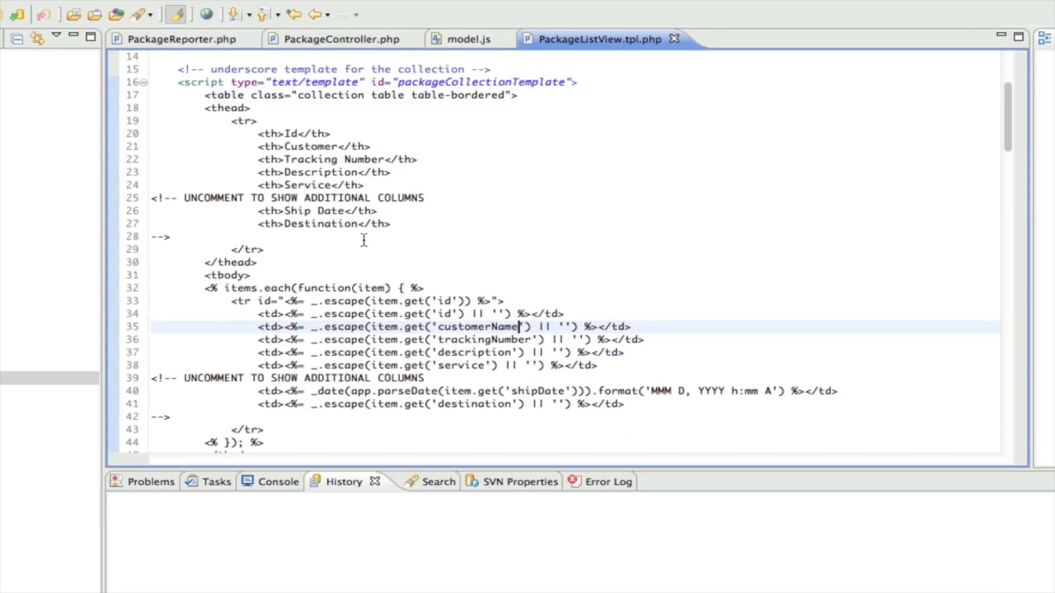
mouse_move(406, 241)
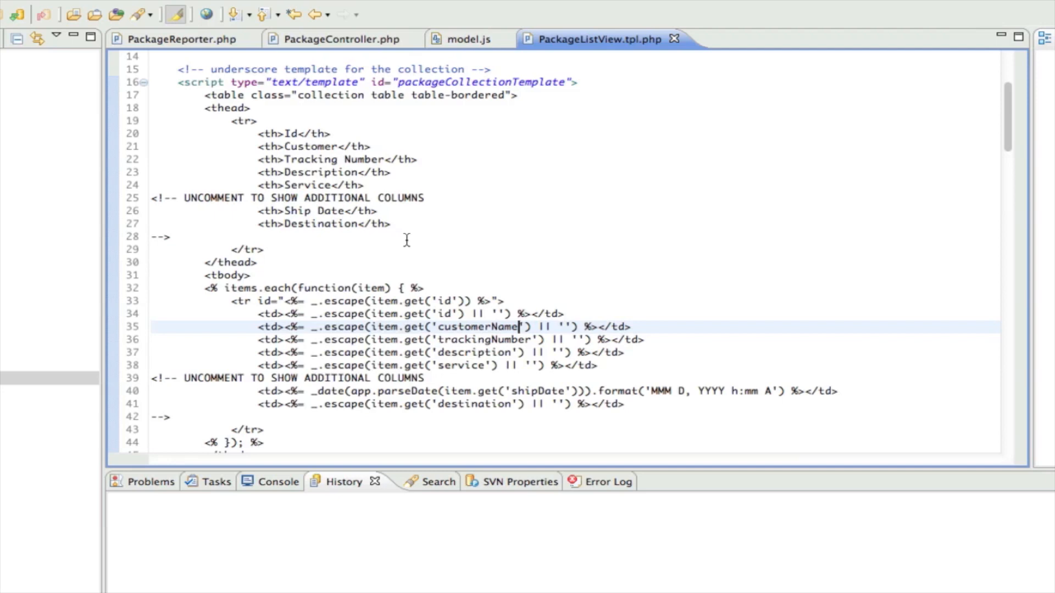